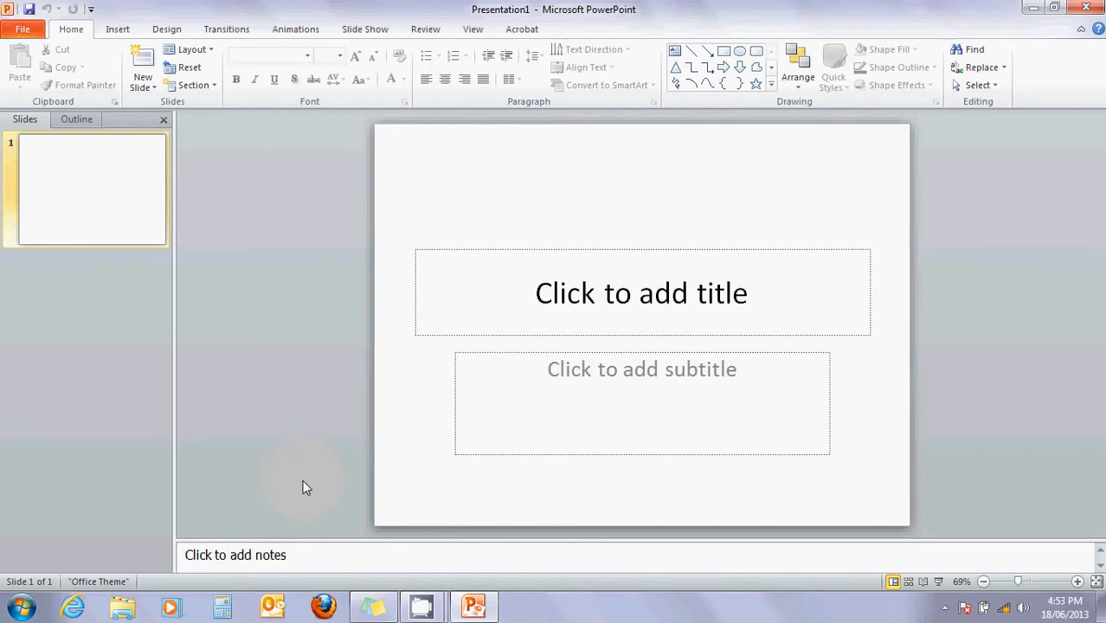
pyautogui.moveTo(596, 337)
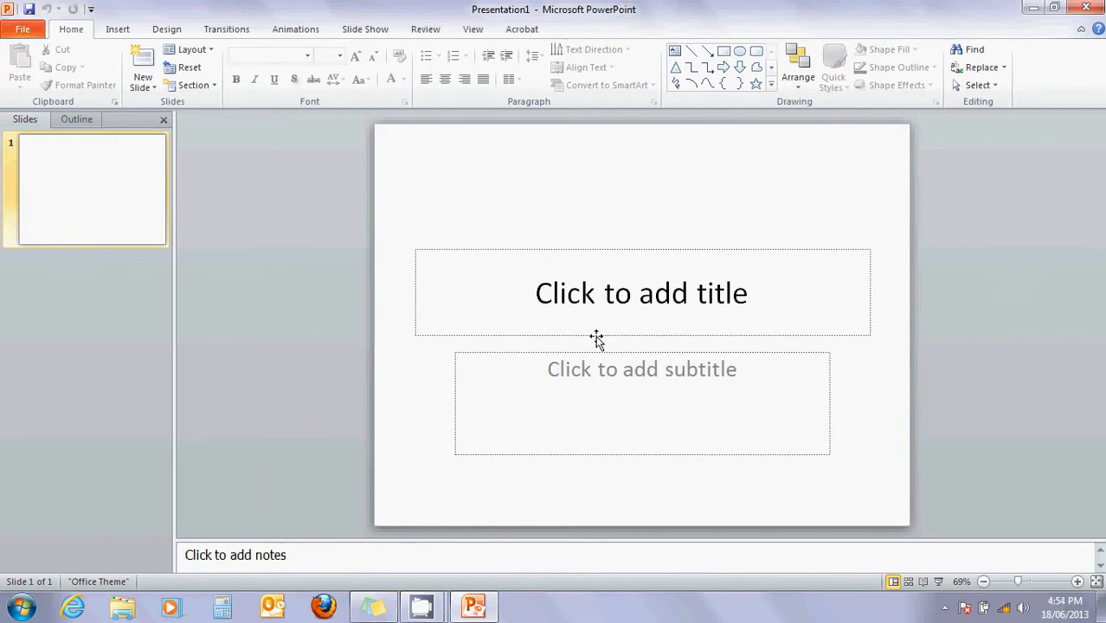
pyautogui.moveTo(402, 255)
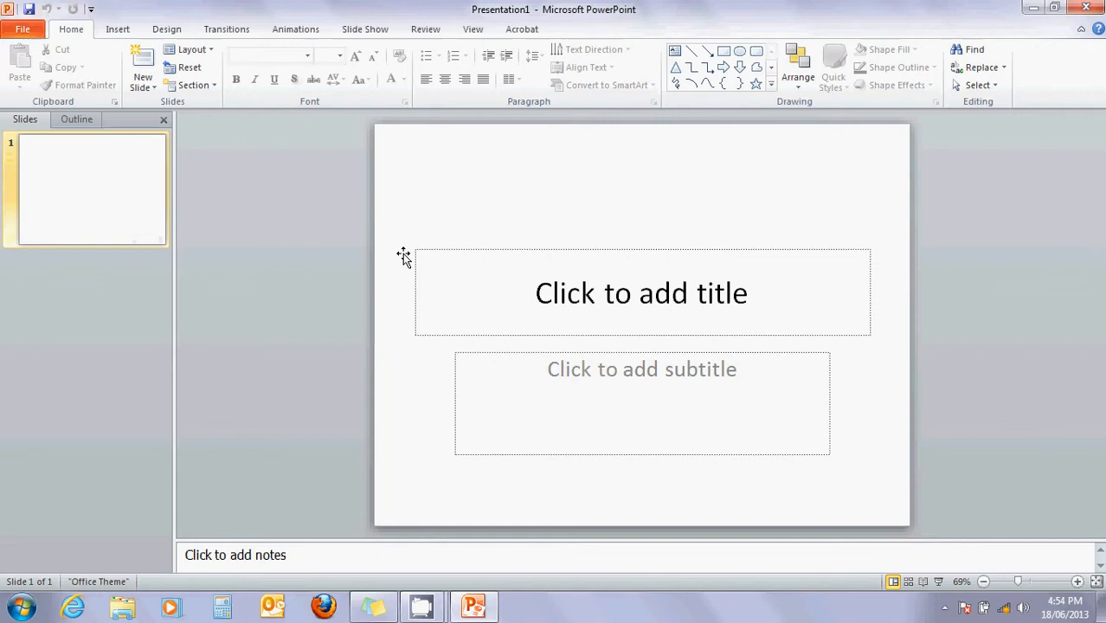
pyautogui.moveTo(740, 264)
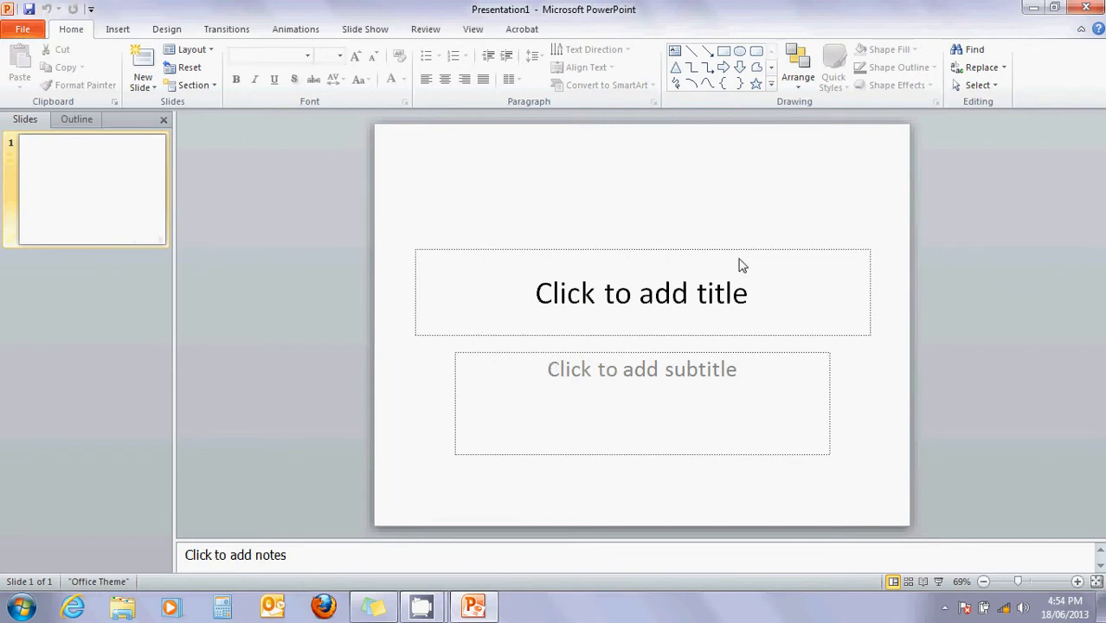
pyautogui.moveTo(648, 243)
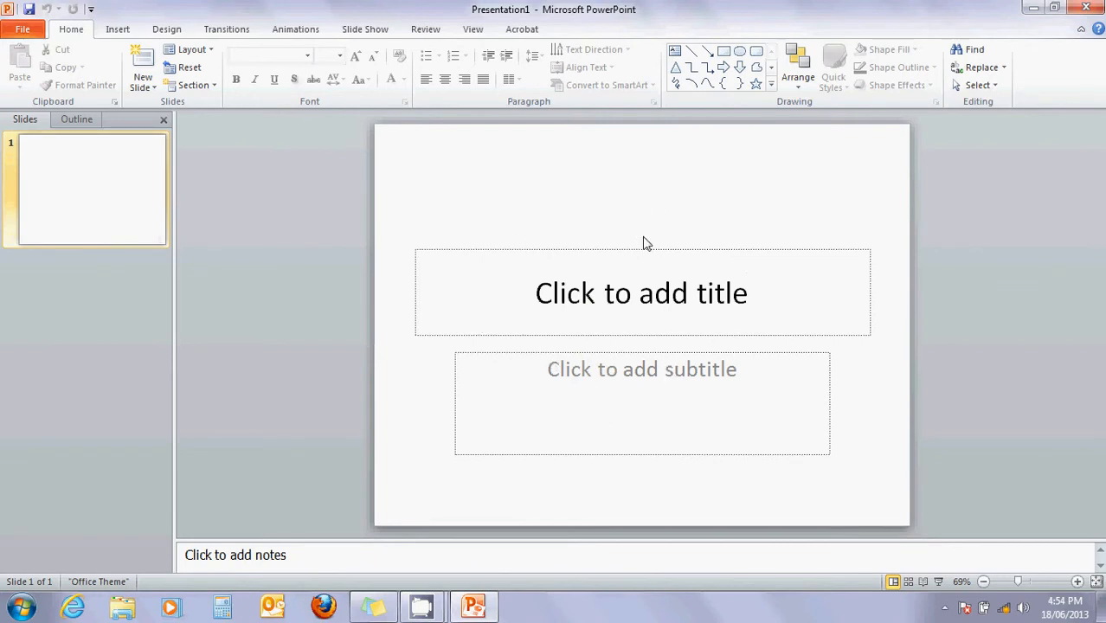
# Step: Delete the subtitle and title placeholders from the slide
pyautogui.click(641, 292)
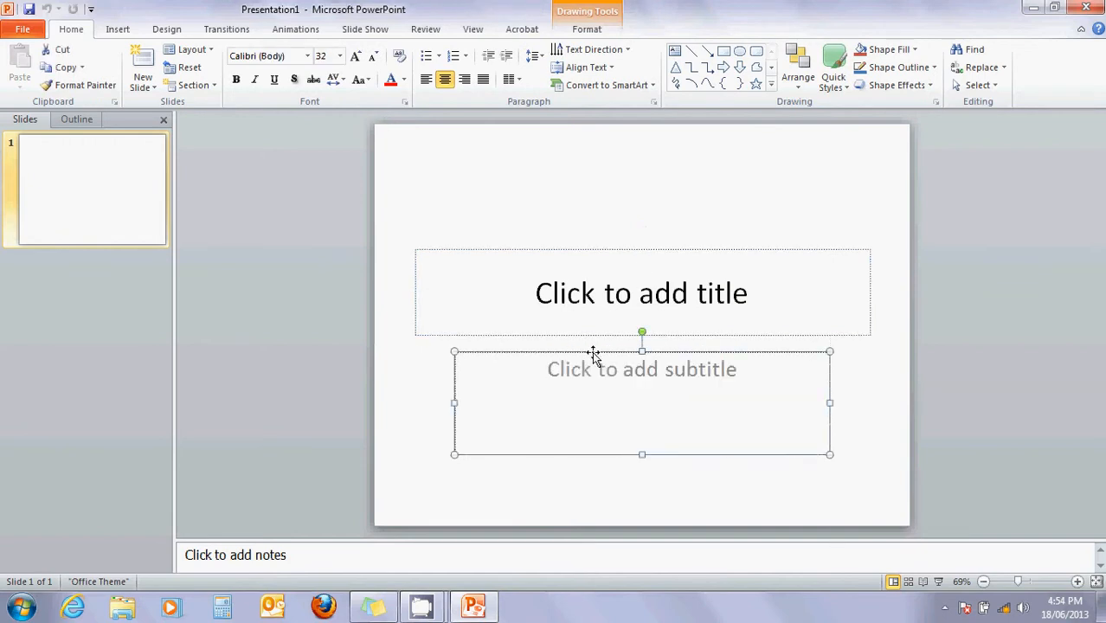
pyautogui.press('Delete')
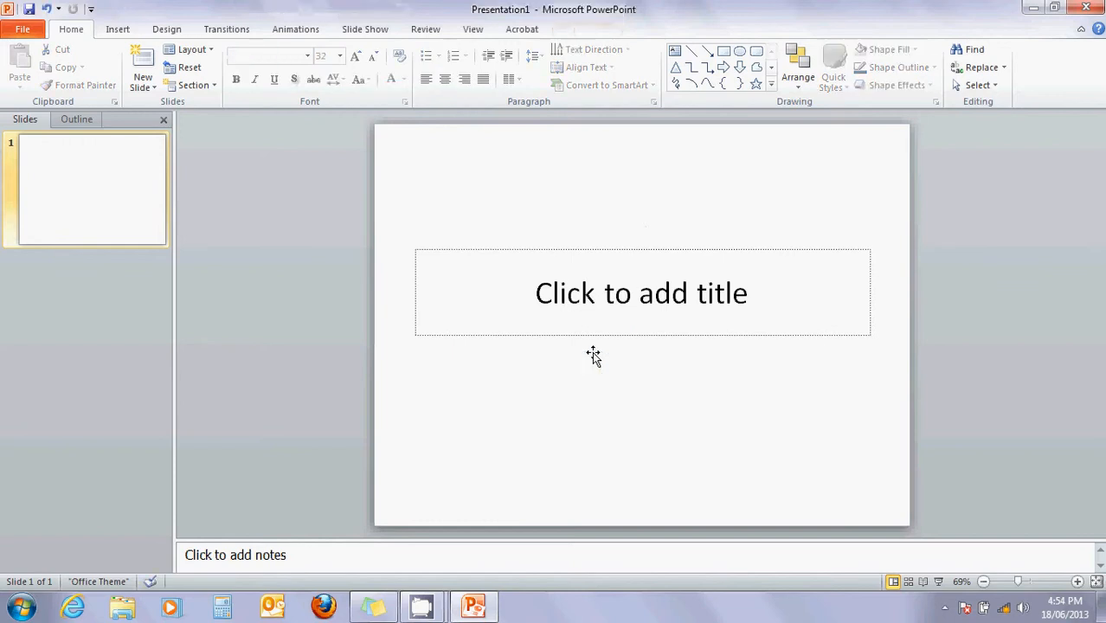
pyautogui.click(640, 293)
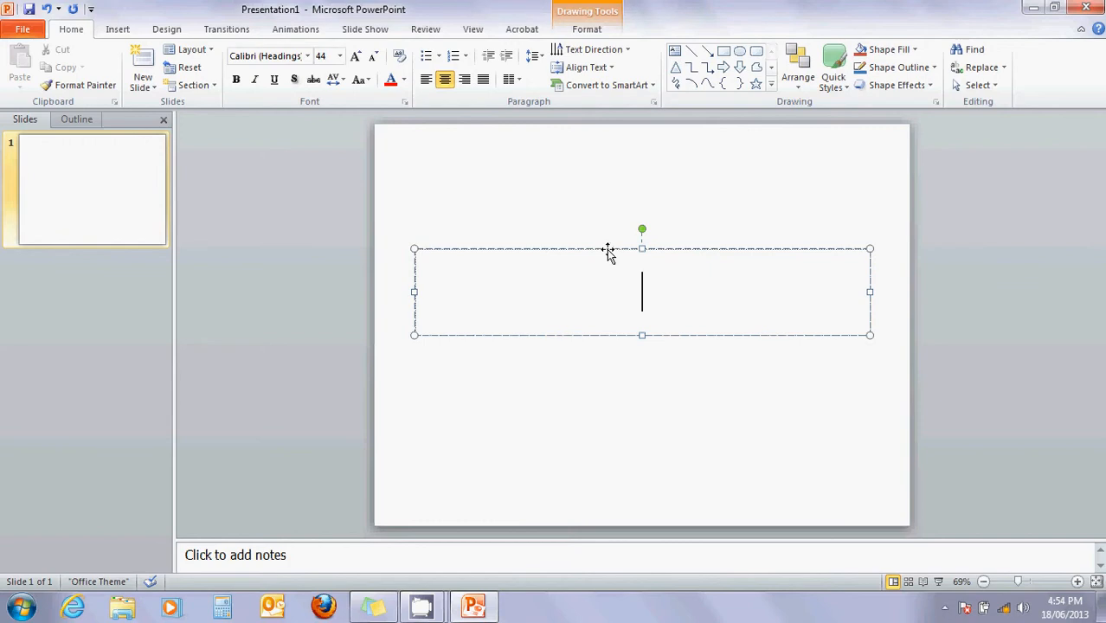
pyautogui.moveTo(593, 251)
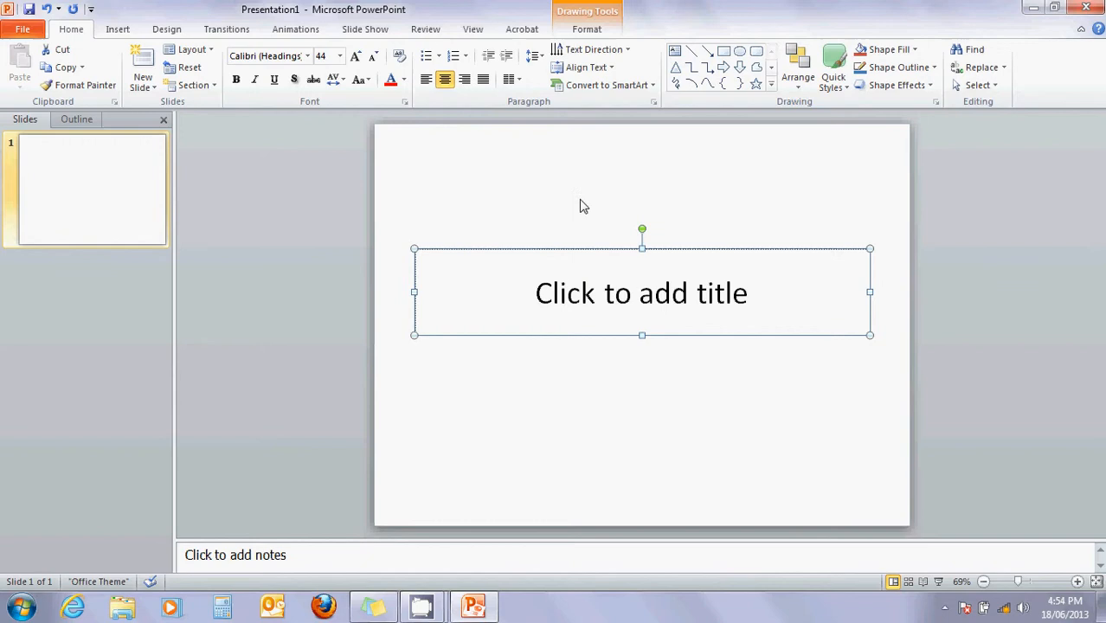
pyautogui.rightClick(584, 206)
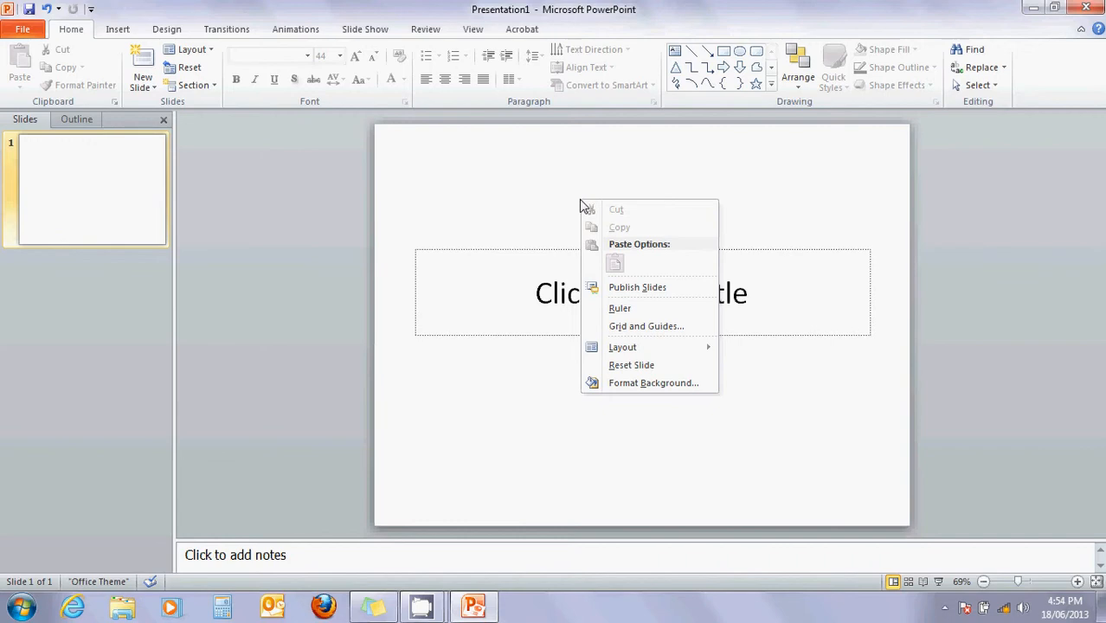
pyautogui.click(504, 252)
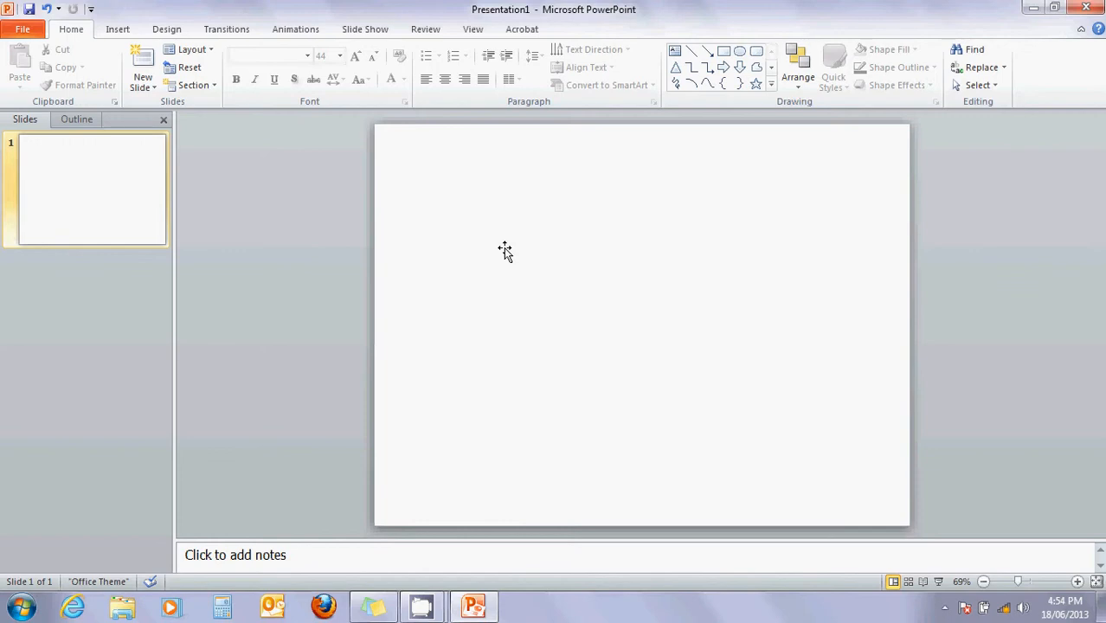
# Step: Draw a blue Cloud shape from the Shapes gallery in the upper right of the slide
pyautogui.click(770, 82)
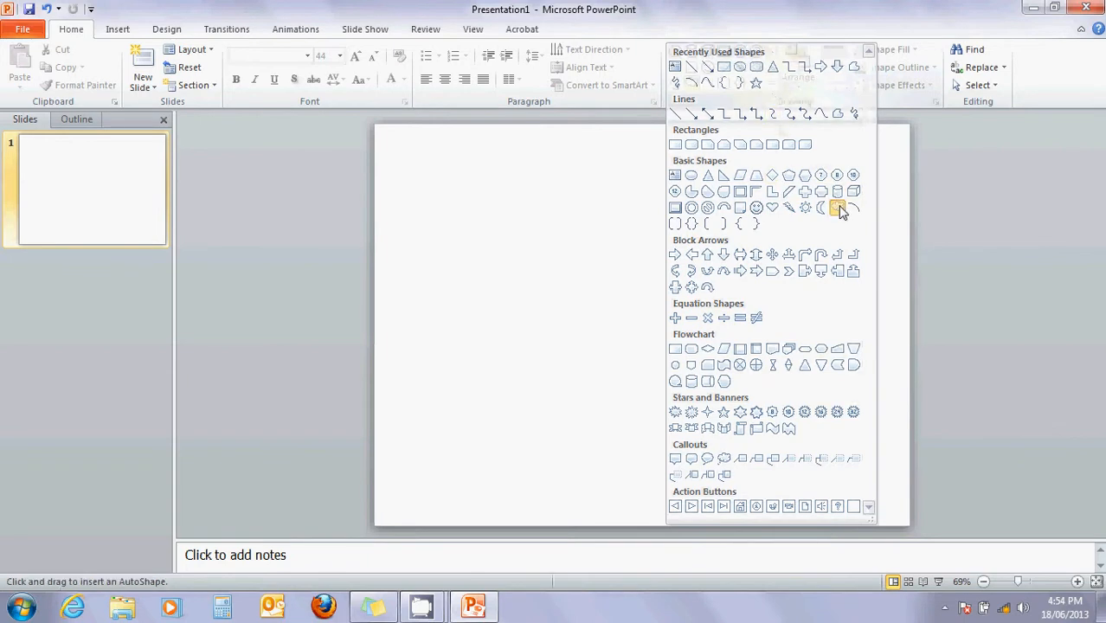
pyautogui.click(837, 208)
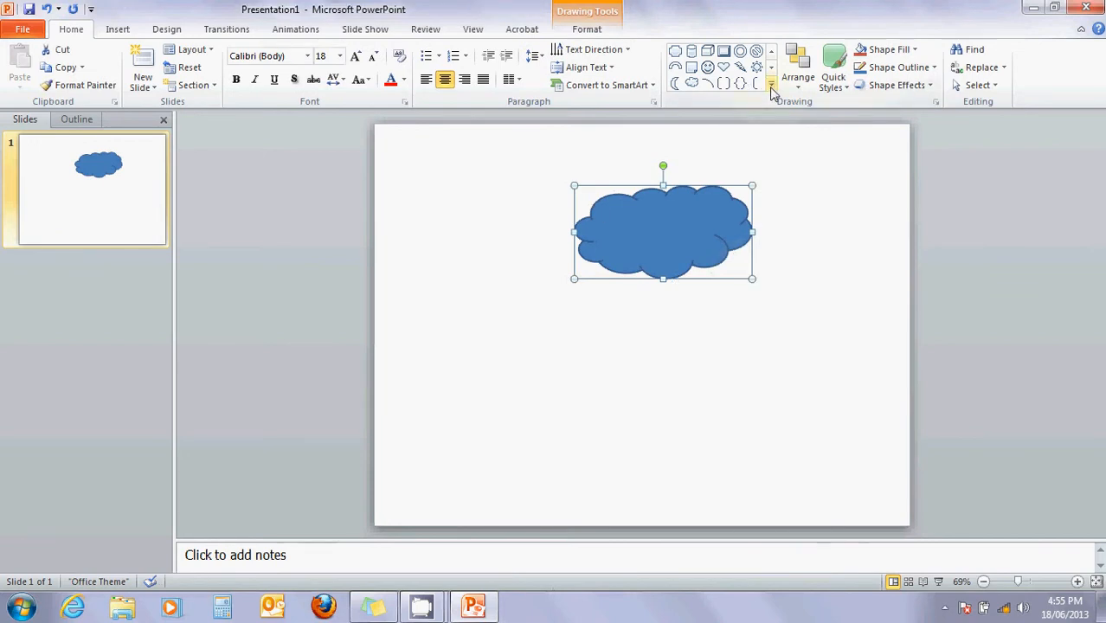
pyautogui.click(770, 85)
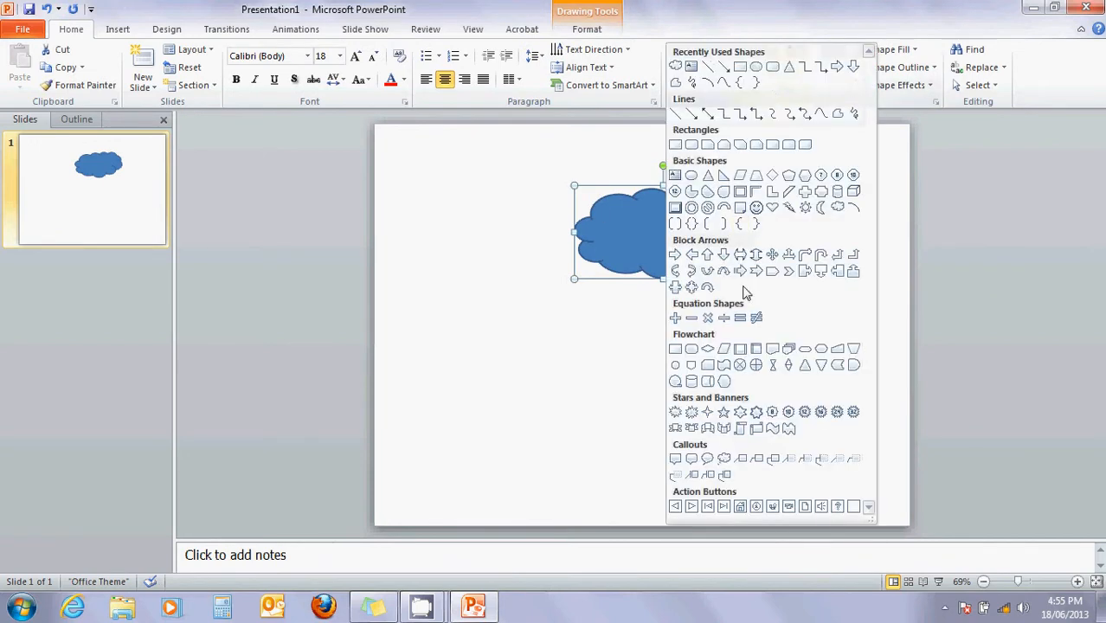
# Step: Draw a tall thin rectangle trunk on the left, fill it olive brown, and remove its outline
pyautogui.click(675, 349)
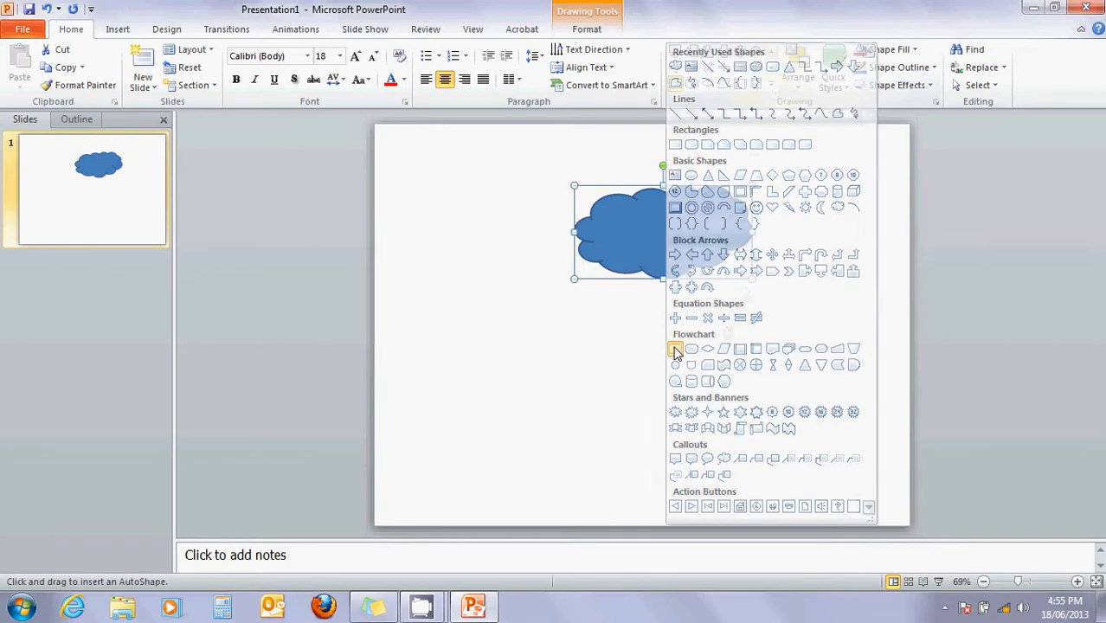
pyautogui.moveTo(441, 315); pyautogui.dragTo(452, 396)
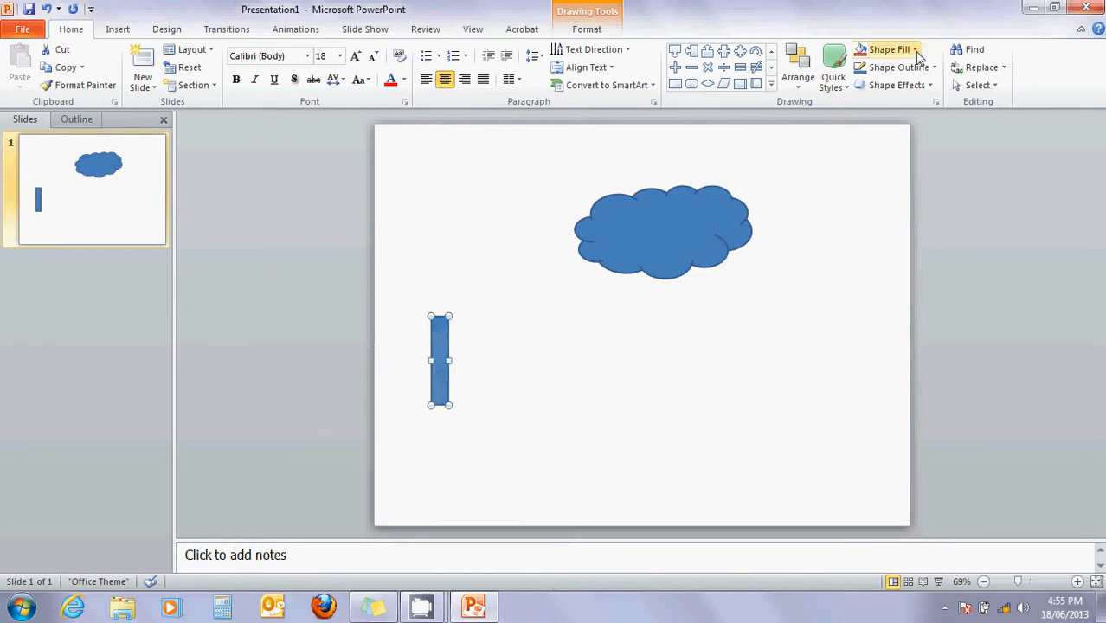
pyautogui.click(888, 50)
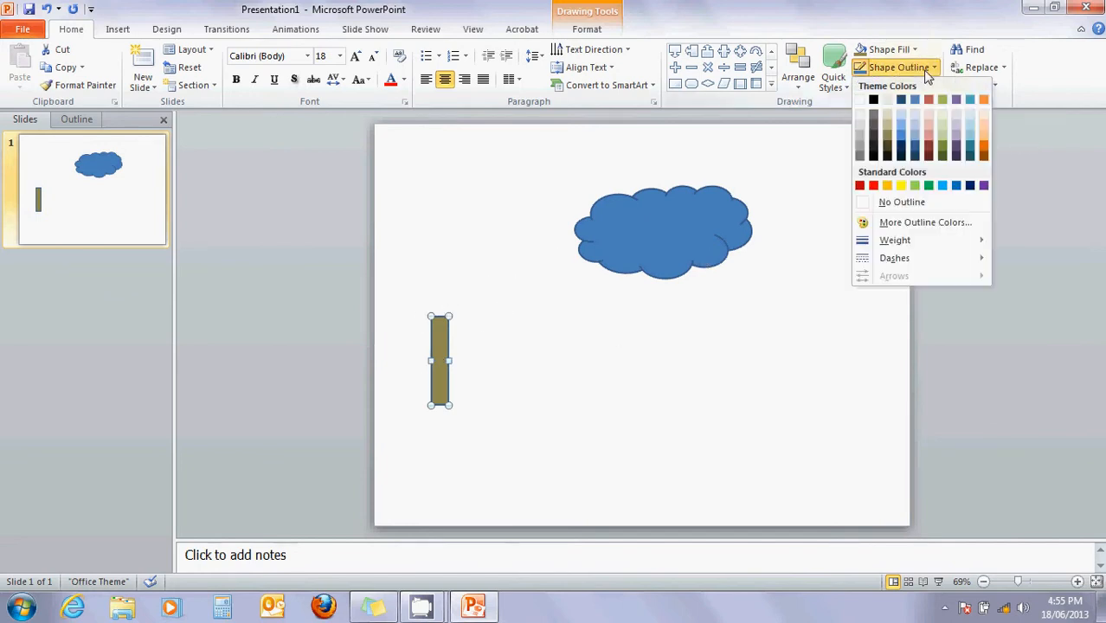
pyautogui.moveTo(902, 201)
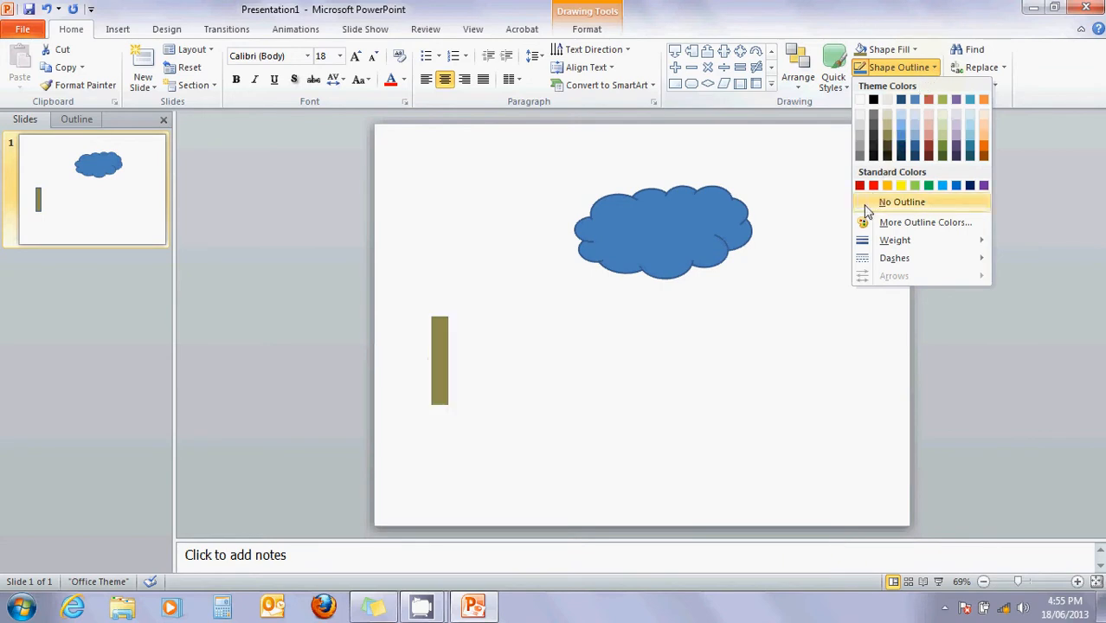
pyautogui.click(901, 202)
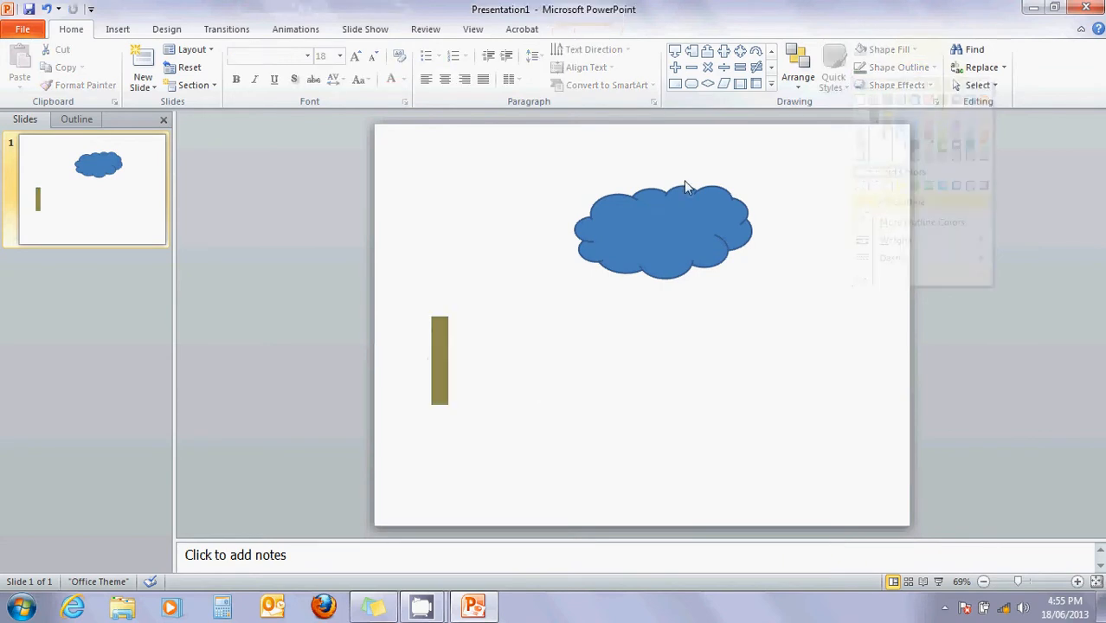
pyautogui.click(770, 85)
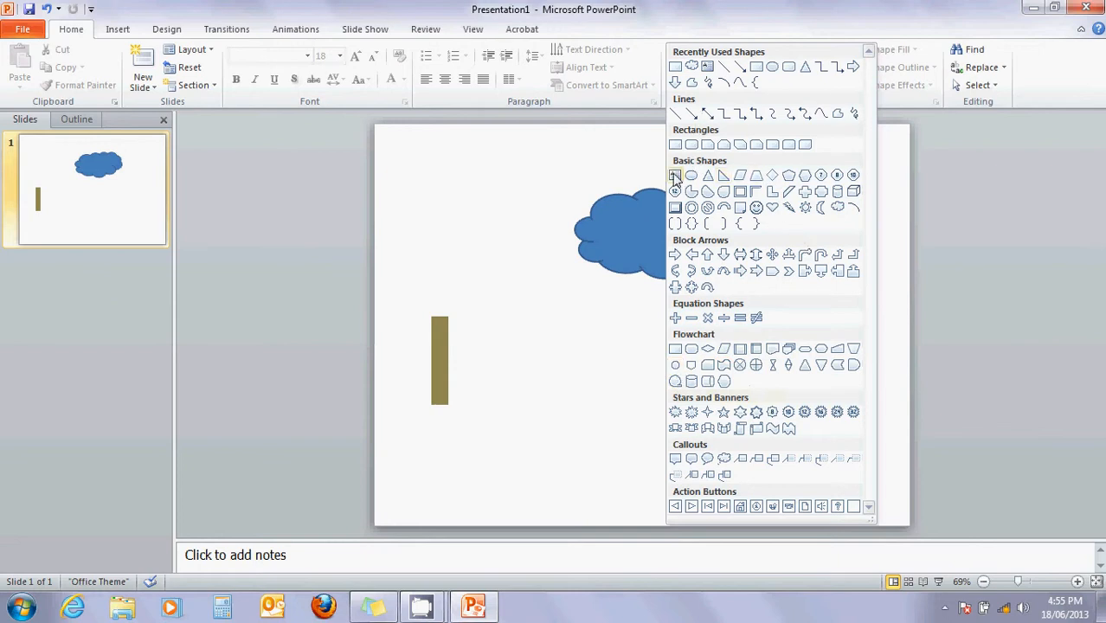
# Step: Draw a green circle over the top of the trunk with no outline
pyautogui.click(675, 175)
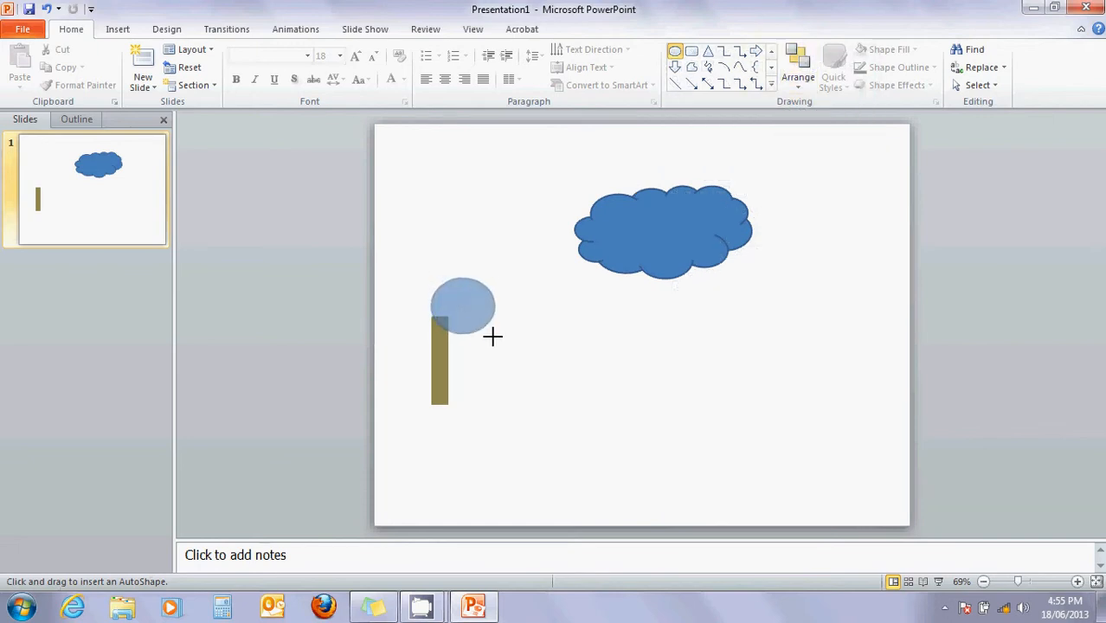
pyautogui.click(463, 308)
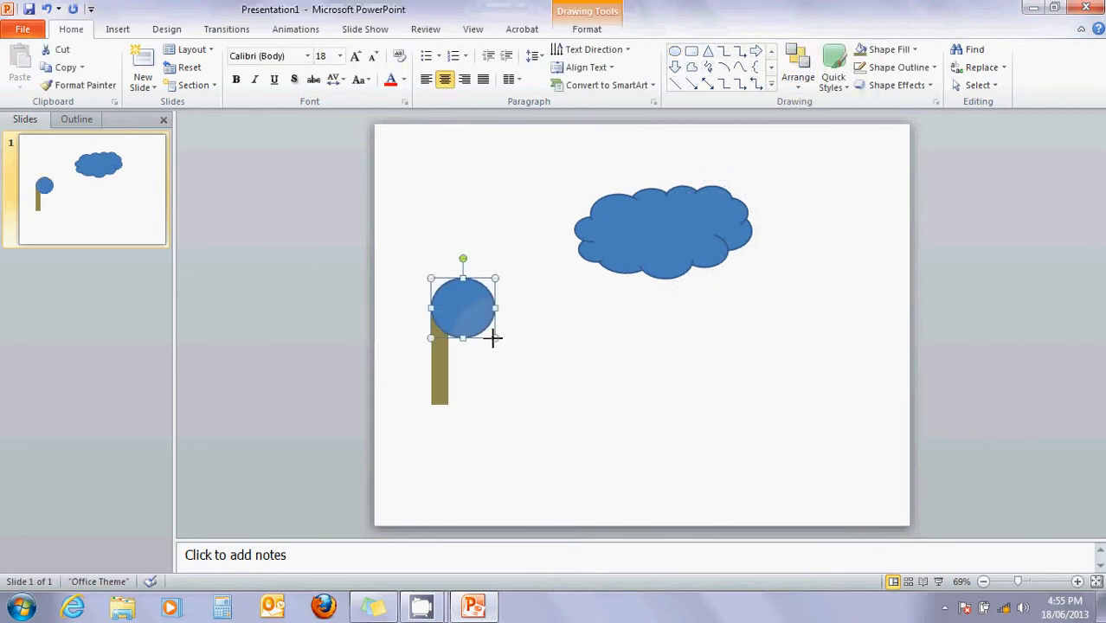
pyautogui.click(897, 67)
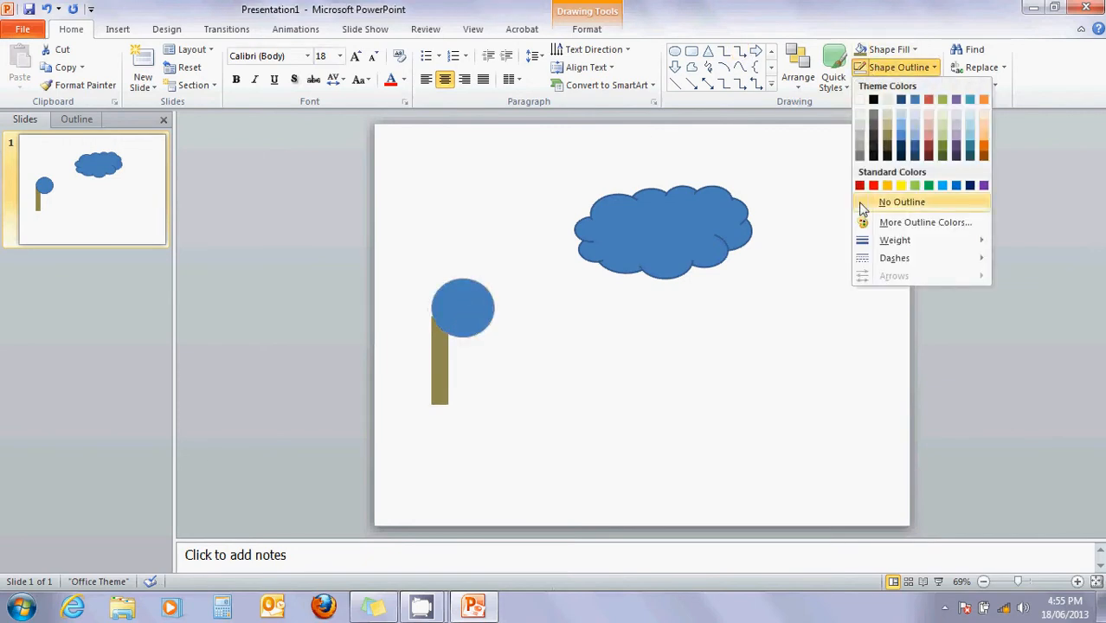
pyautogui.click(901, 202)
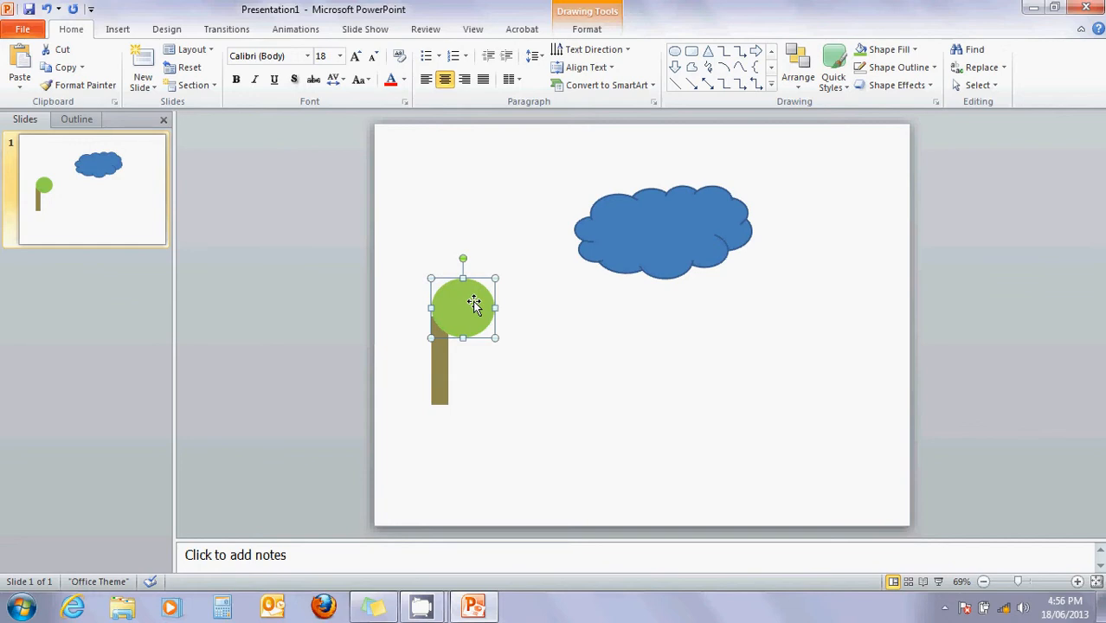
pyautogui.moveTo(516, 326)
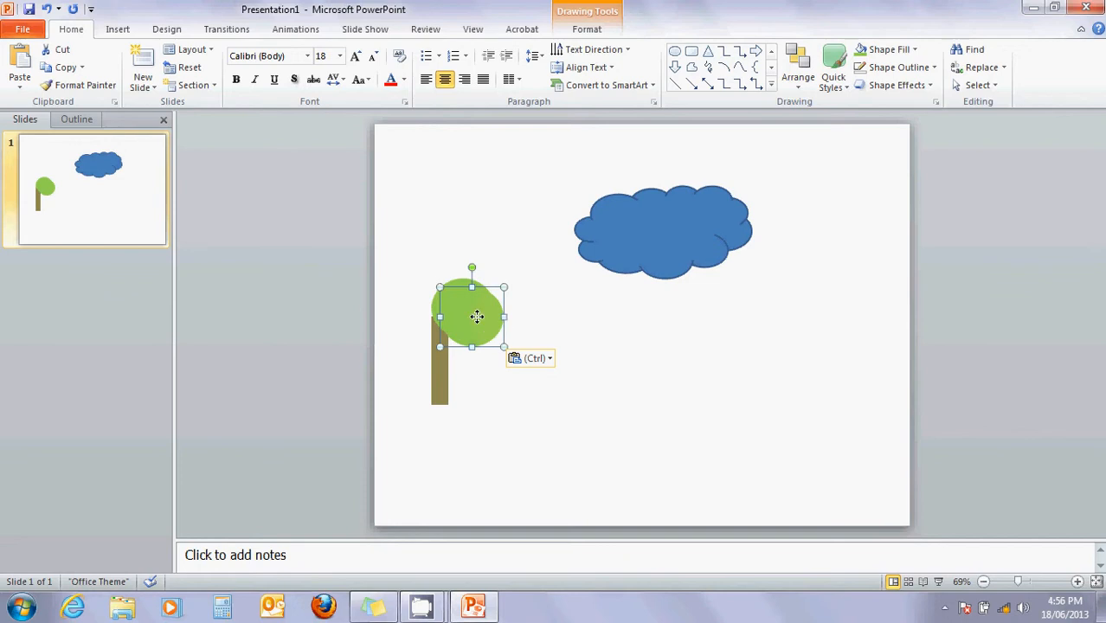
# Step: Duplicate the green circle onto the crown's lower left and make it darker green
pyautogui.moveTo(471, 316); pyautogui.dragTo(435, 255)
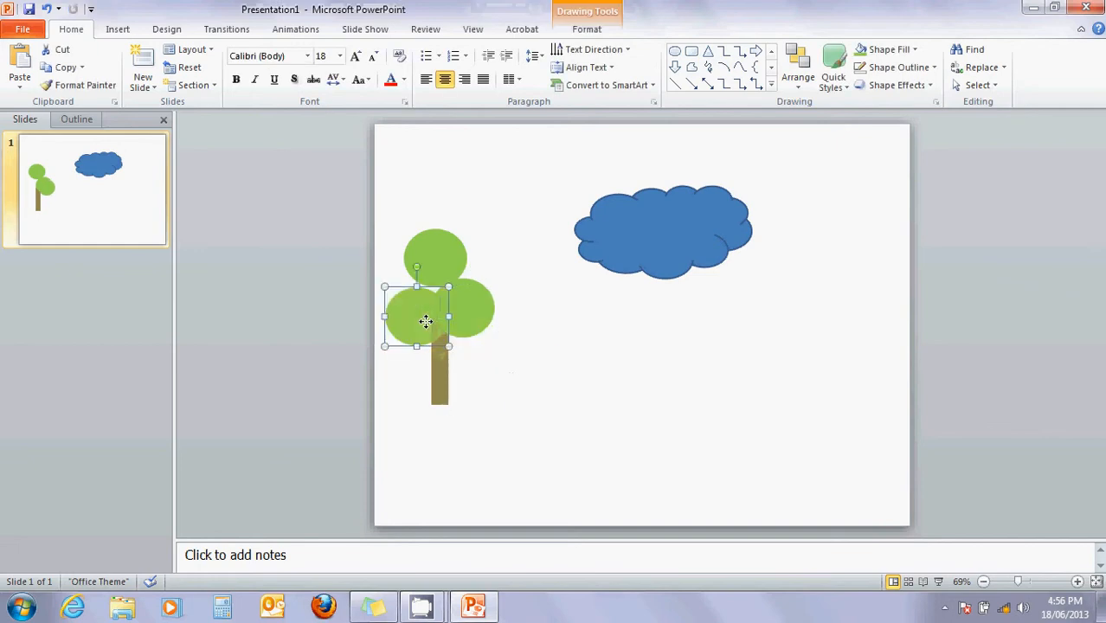
pyautogui.click(887, 49)
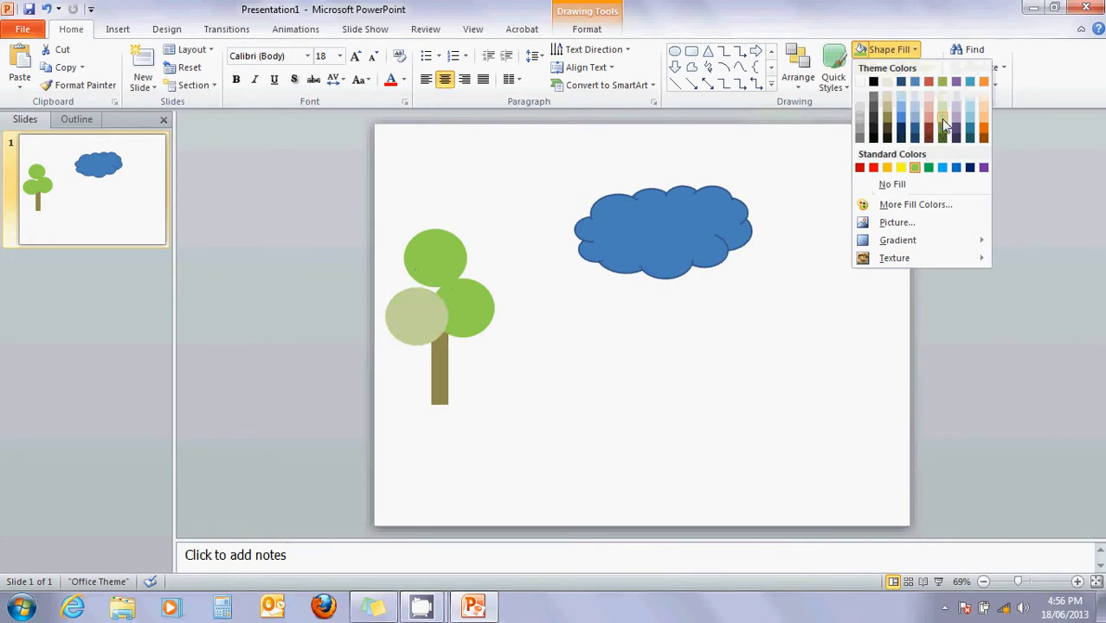
pyautogui.click(942, 132)
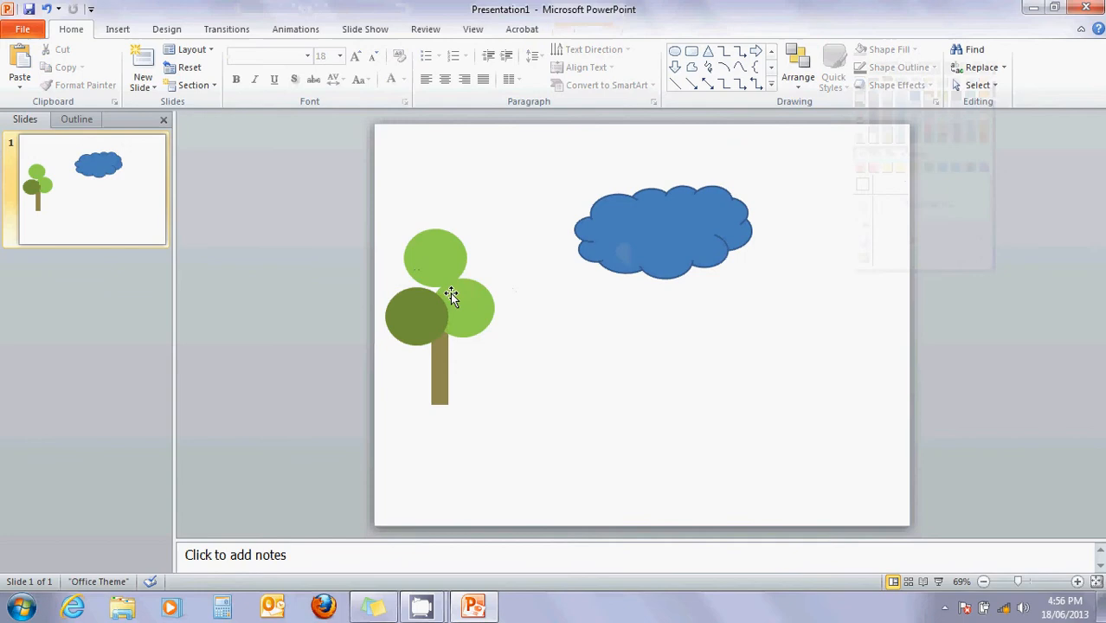
# Step: Arrange the dark green circles on the crown, adding a copy at the upper right
pyautogui.click(458, 308)
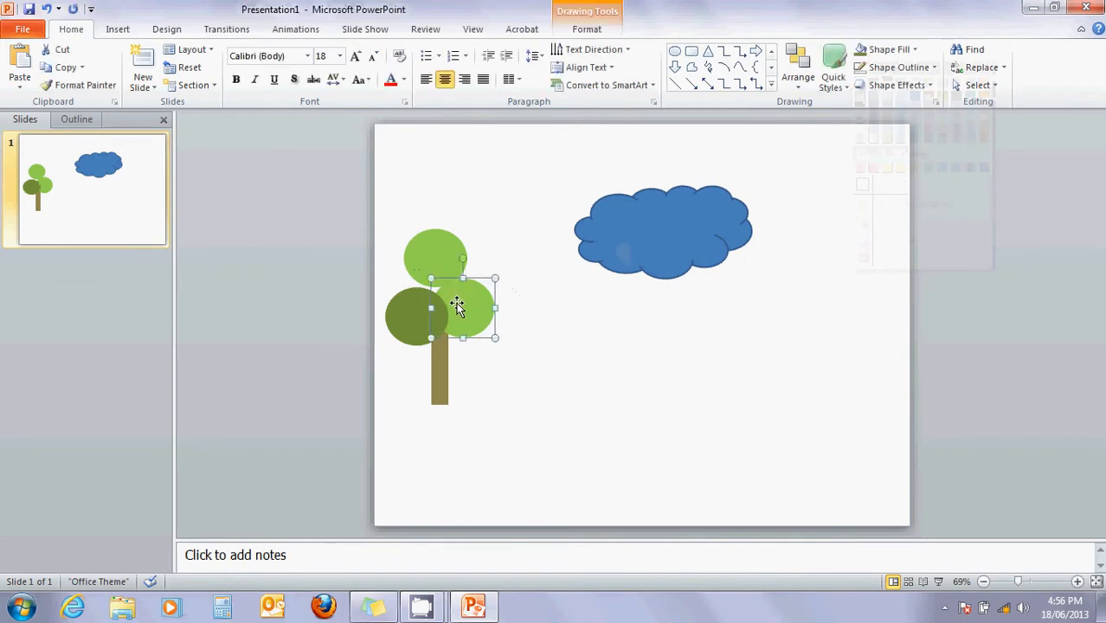
pyautogui.moveTo(459, 307); pyautogui.dragTo(416, 325)
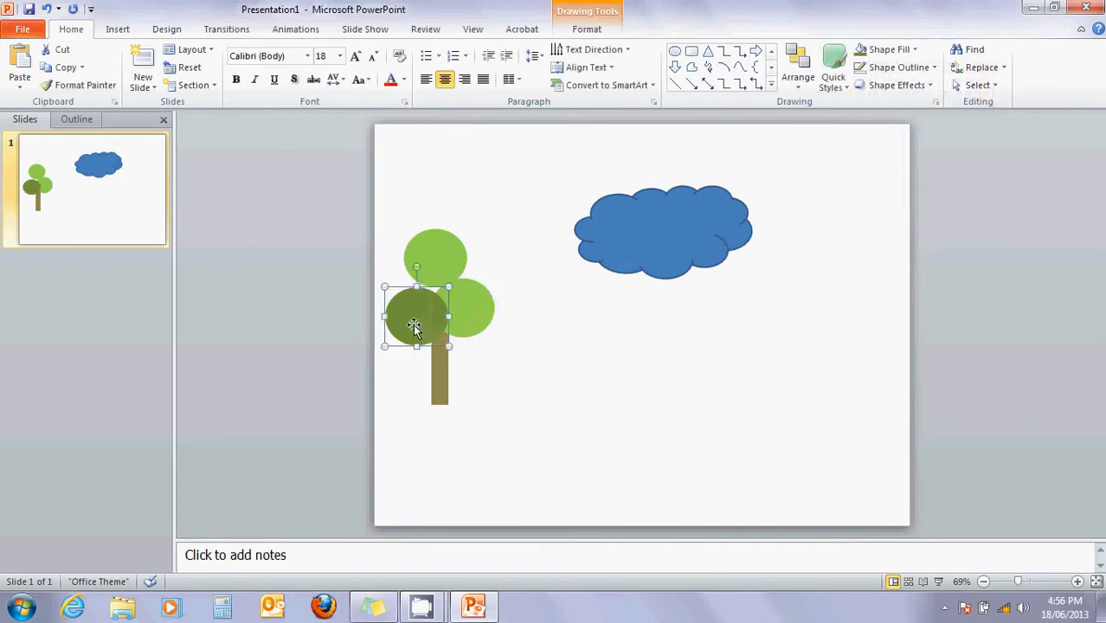
pyautogui.click(594, 407)
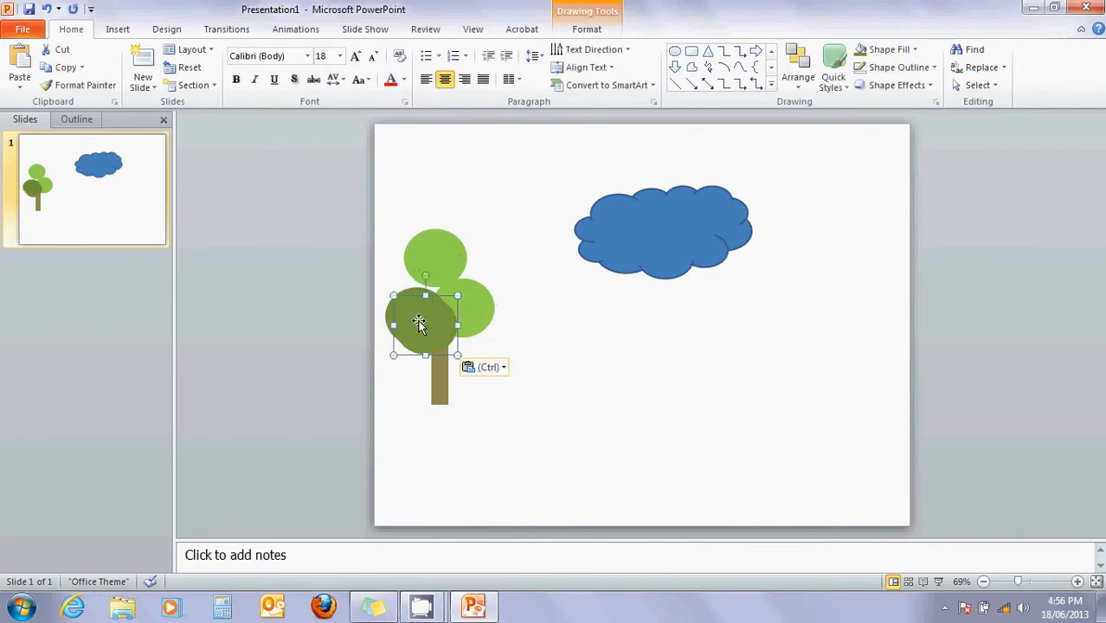
pyautogui.moveTo(424, 321); pyautogui.dragTo(463, 289)
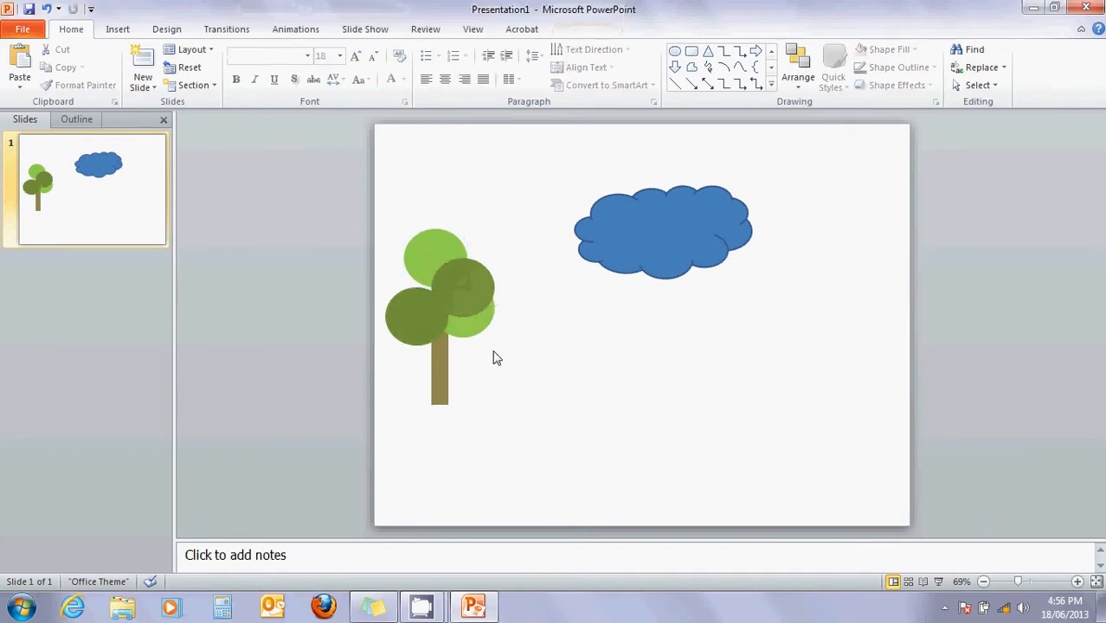
pyautogui.click(433, 295)
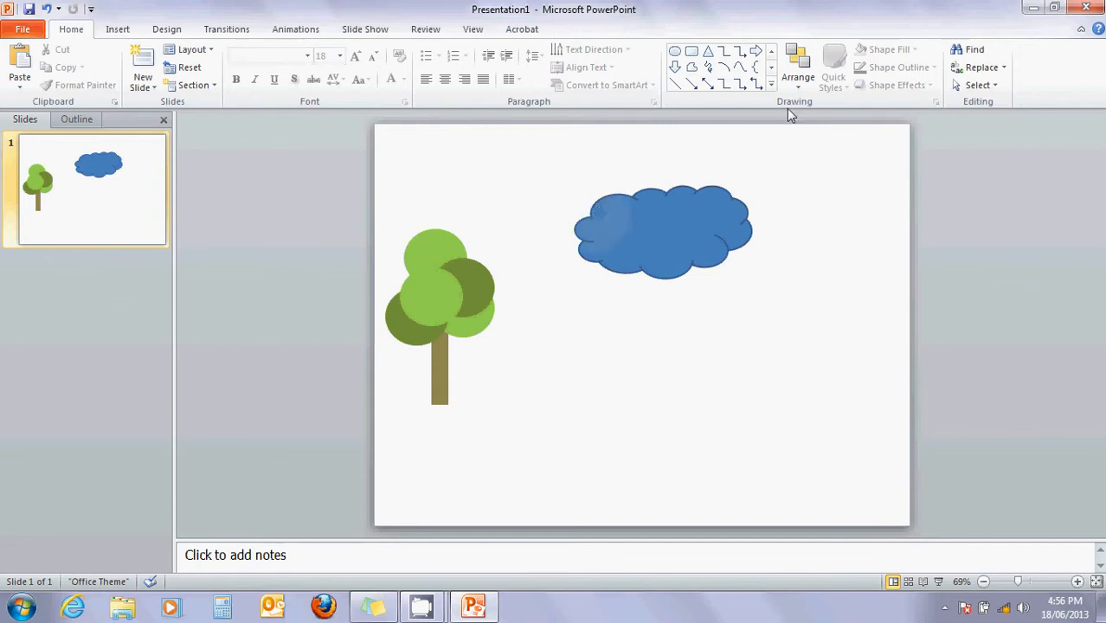
# Step: Draw a wavy Punched Tape hill along the bottom with green outline and pale olive fill
pyautogui.click(770, 84)
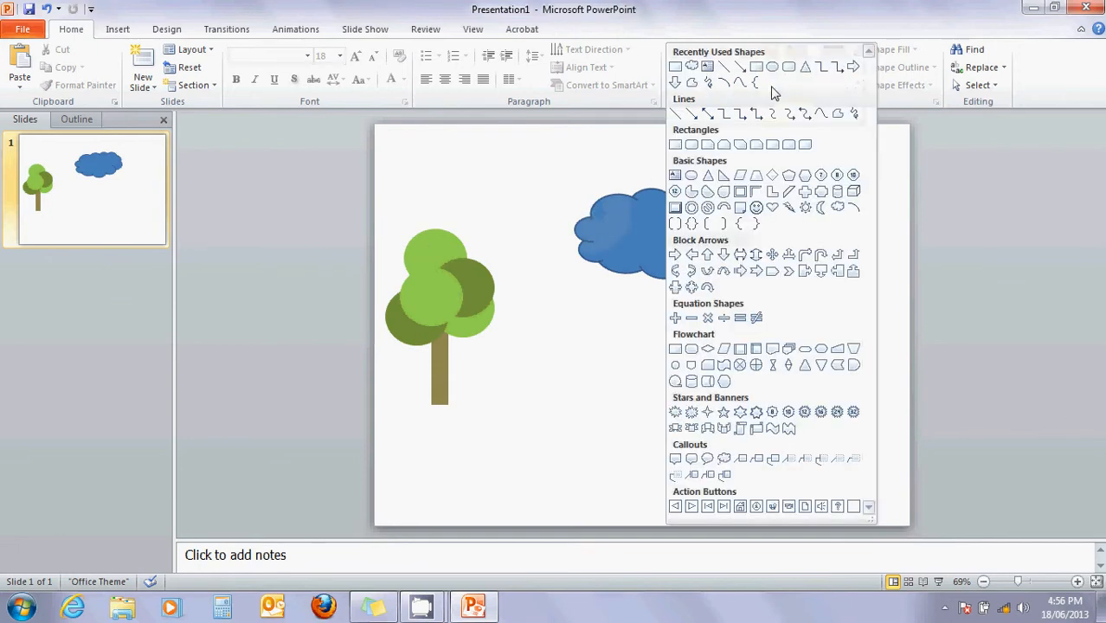
pyautogui.moveTo(772, 348)
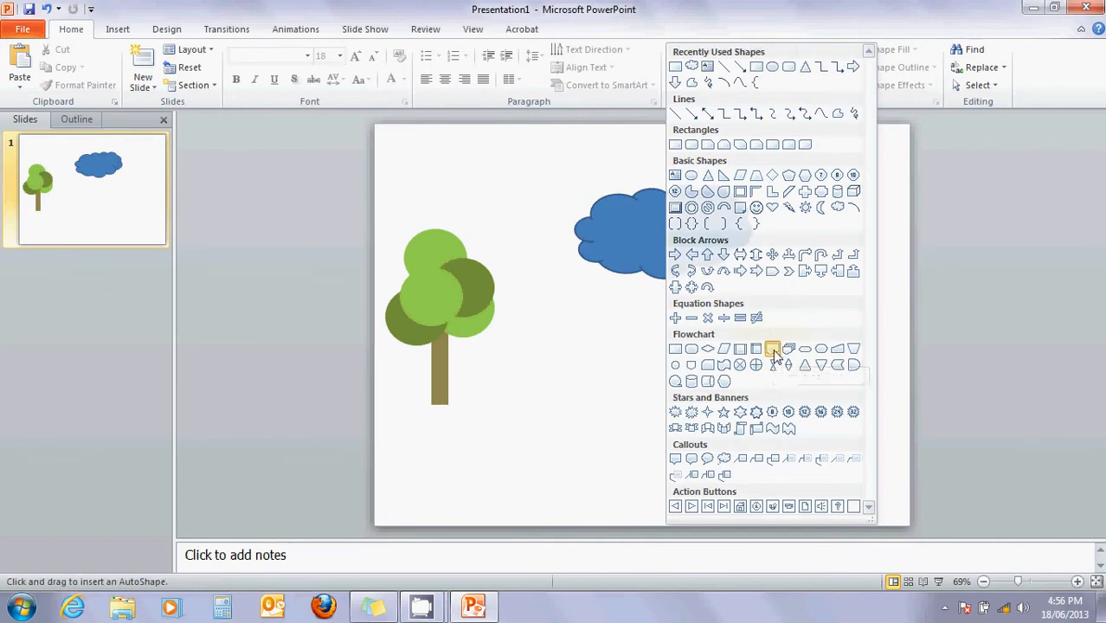
pyautogui.moveTo(399, 419); pyautogui.dragTo(612, 446)
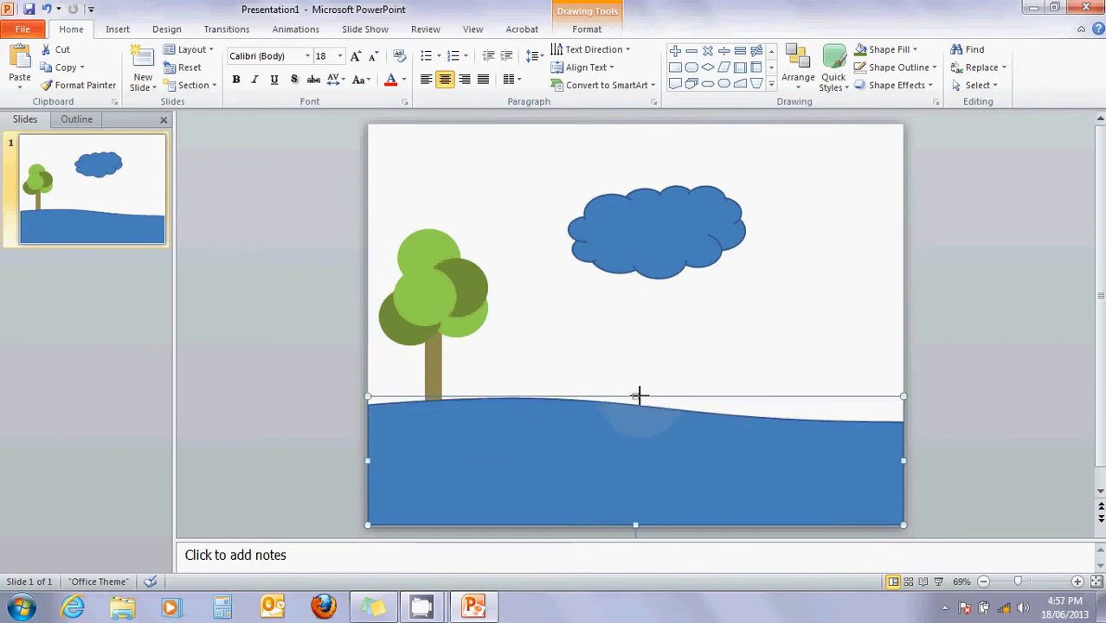
pyautogui.click(900, 67)
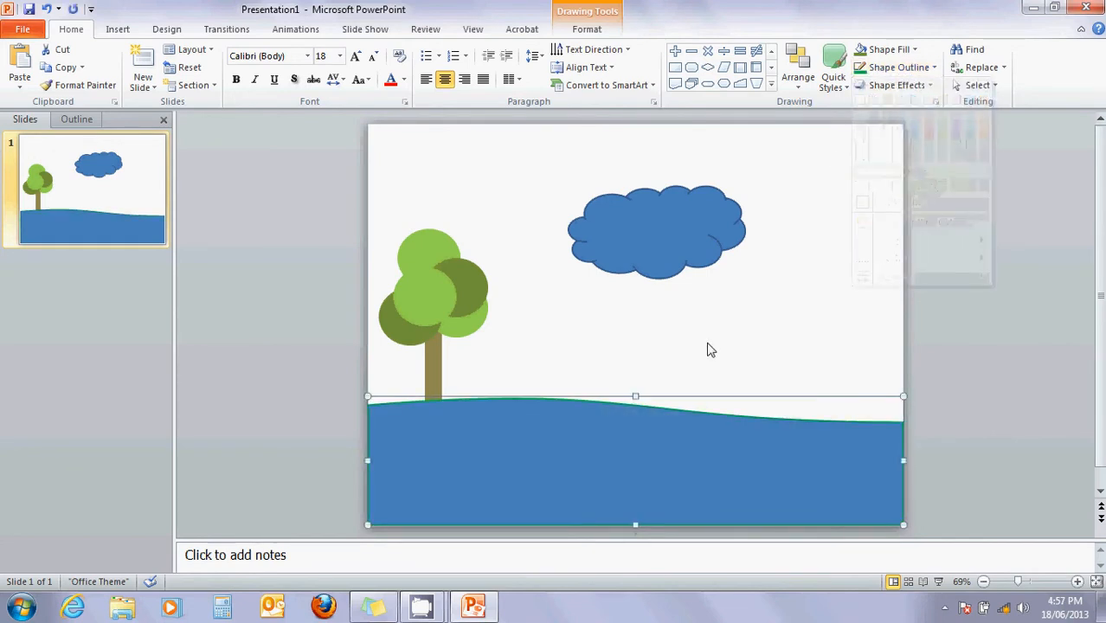
pyautogui.click(887, 49)
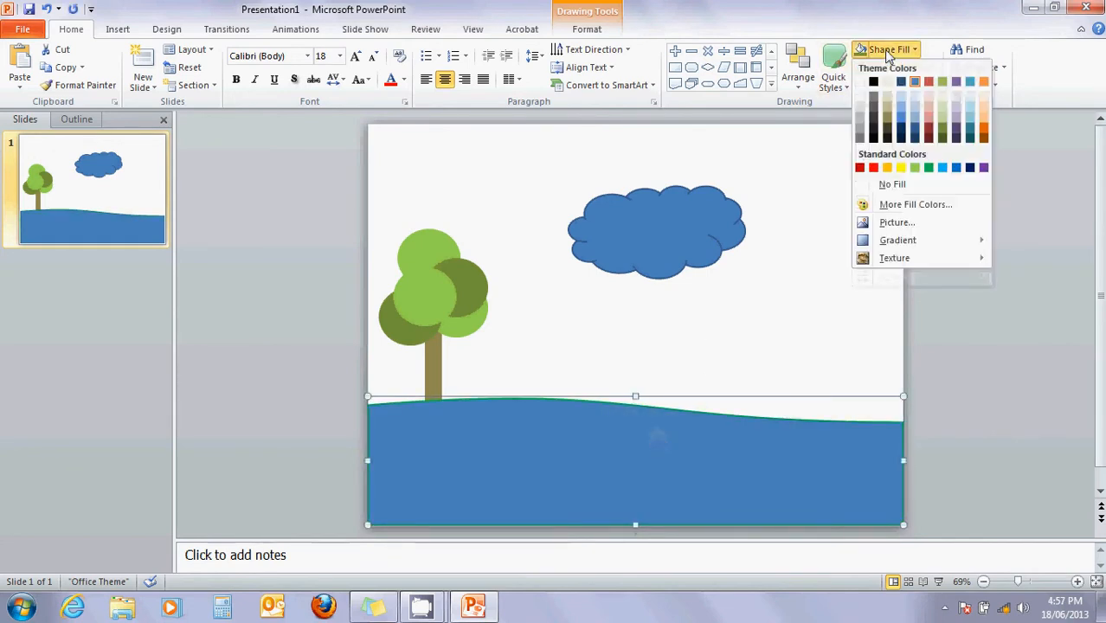
pyautogui.click(943, 122)
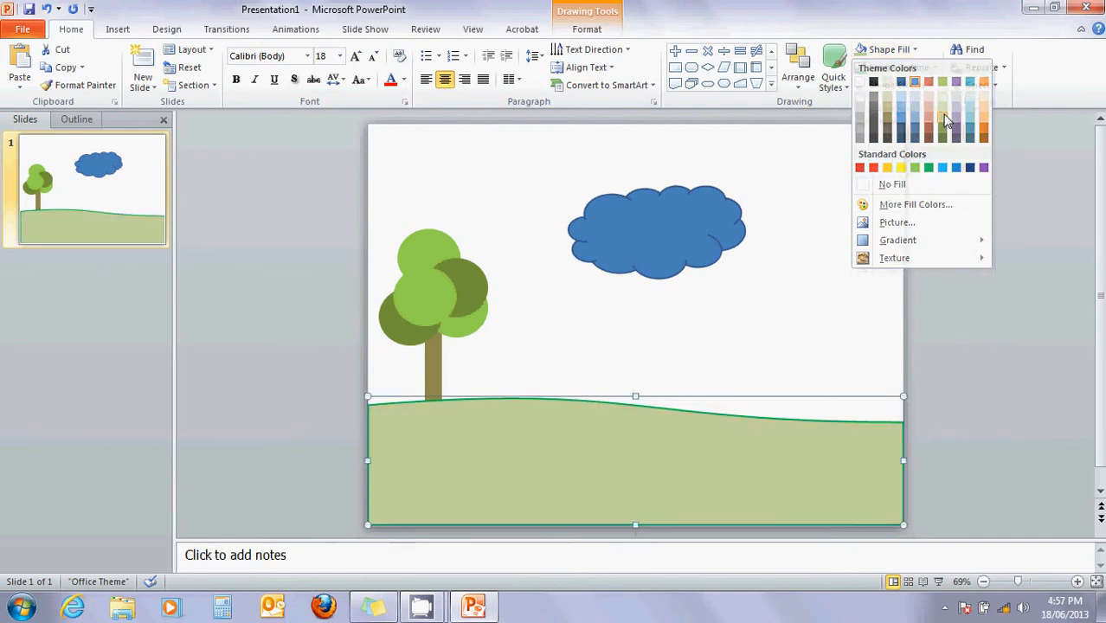
pyautogui.click(791, 316)
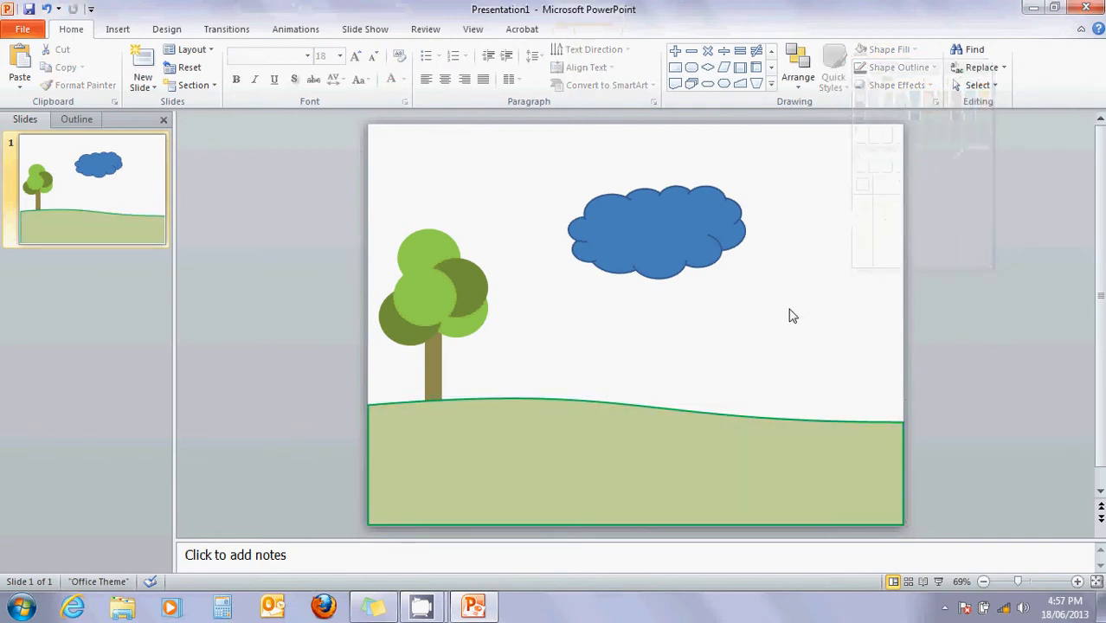
pyautogui.moveTo(753, 334)
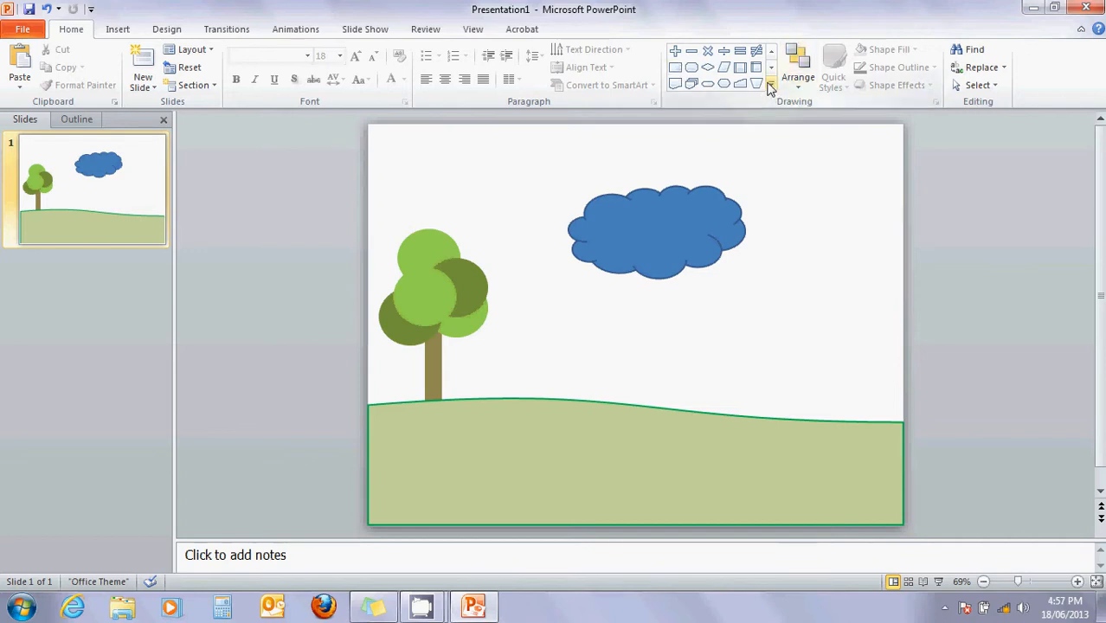
# Step: Draw a blue teardrop-shaped pond at the bottom right, overlapping the hill
pyautogui.click(771, 90)
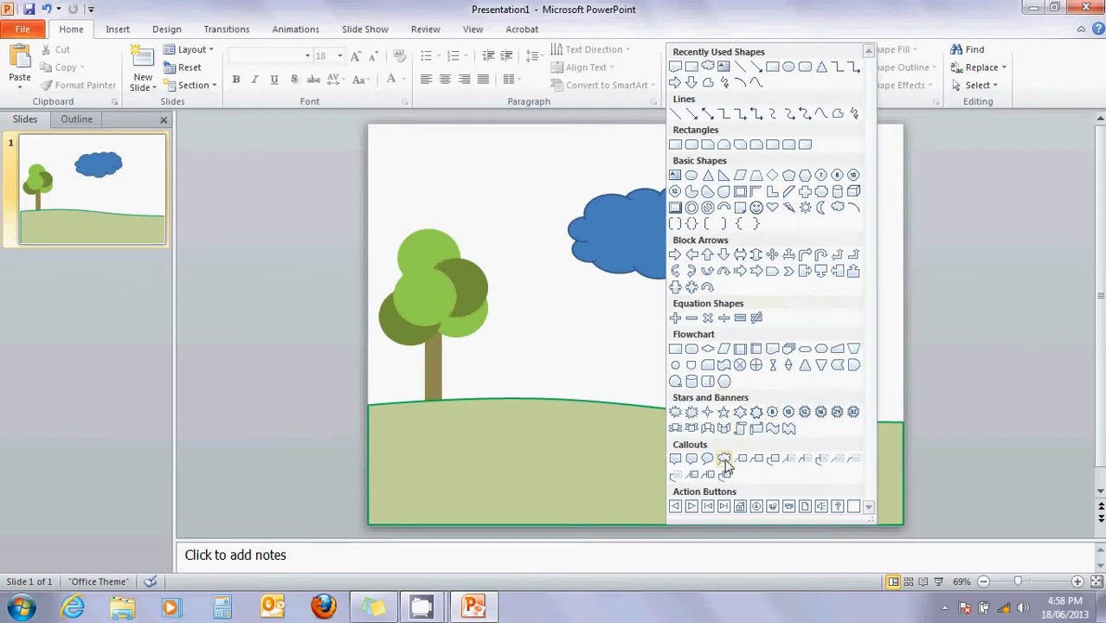
pyautogui.moveTo(805, 162)
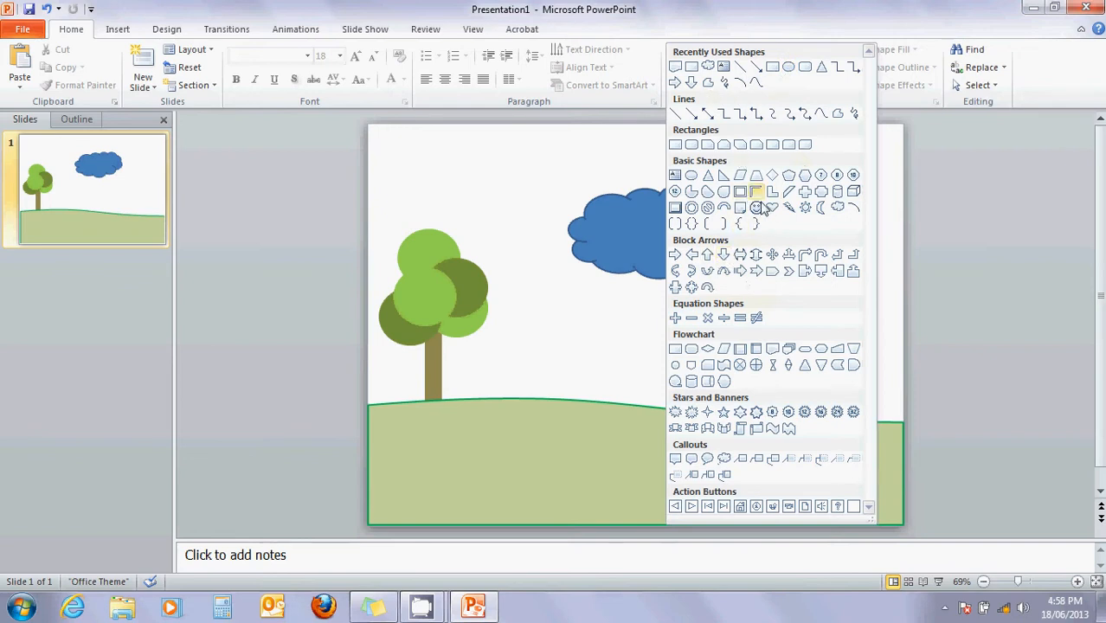
pyautogui.moveTo(723, 191)
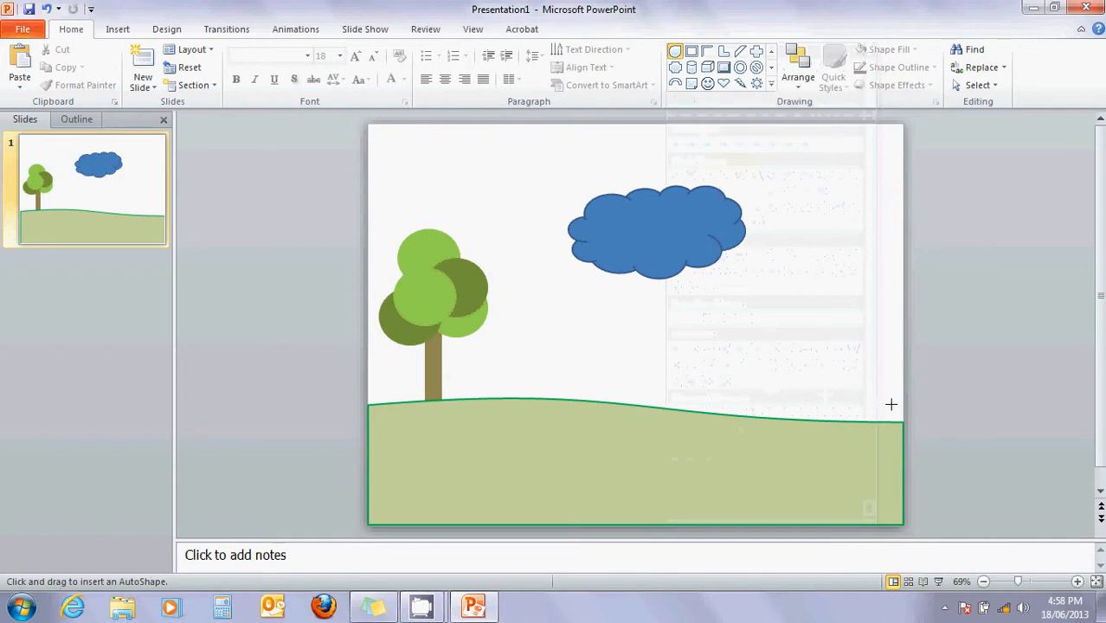
pyautogui.moveTo(891, 404); pyautogui.dragTo(730, 522)
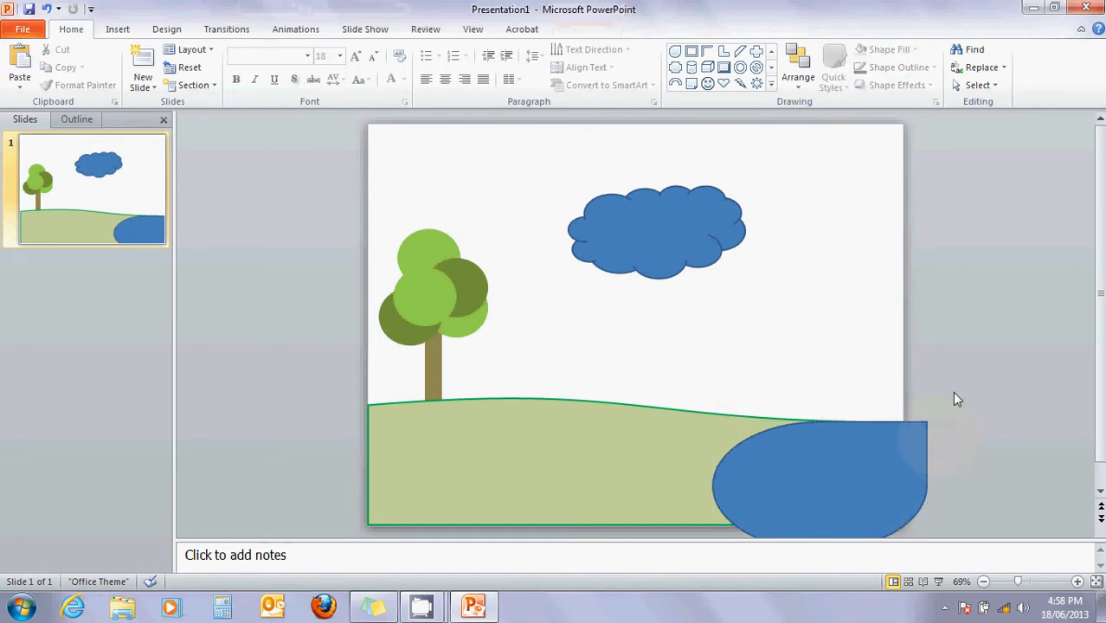
# Step: Drag the cloud up near the top of the slide and fill it white
pyautogui.click(656, 231)
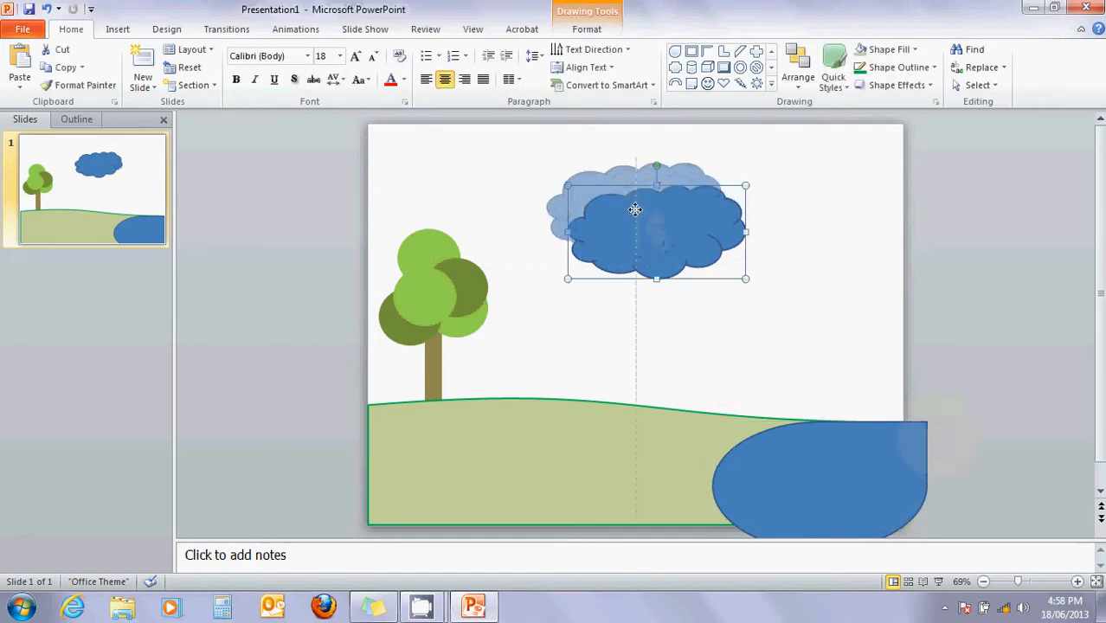
pyautogui.moveTo(636, 209); pyautogui.dragTo(623, 182)
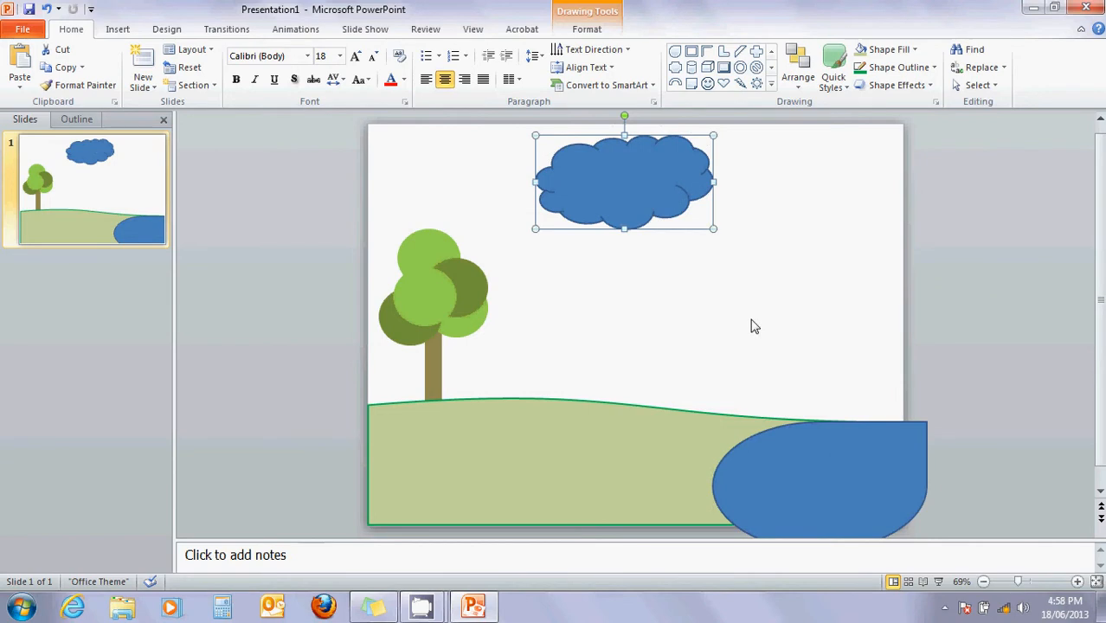
pyautogui.click(746, 329)
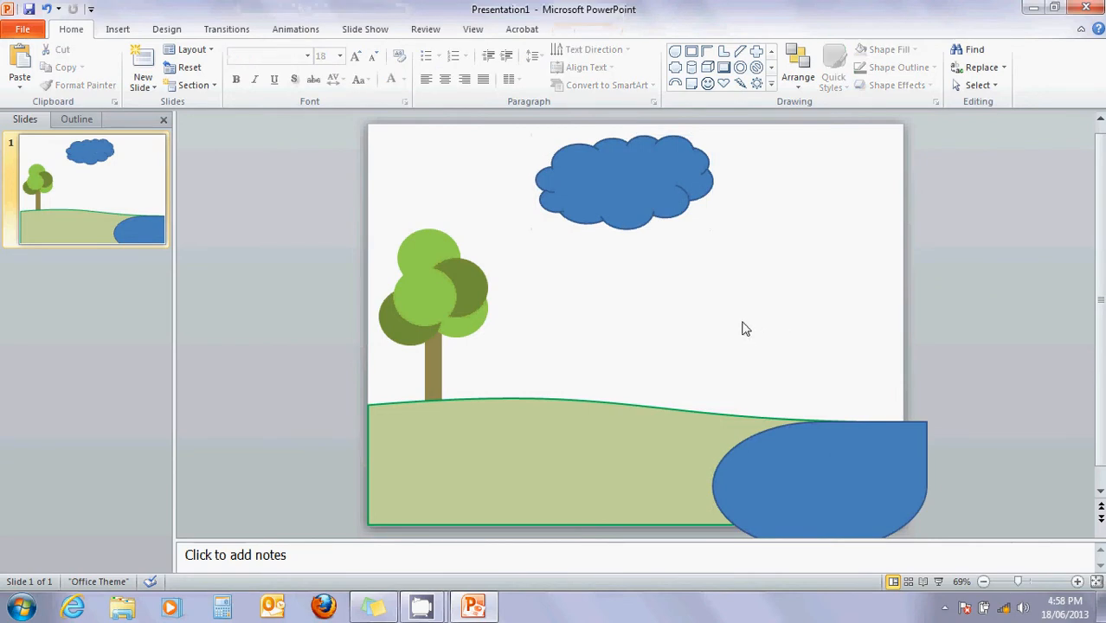
pyautogui.click(623, 177)
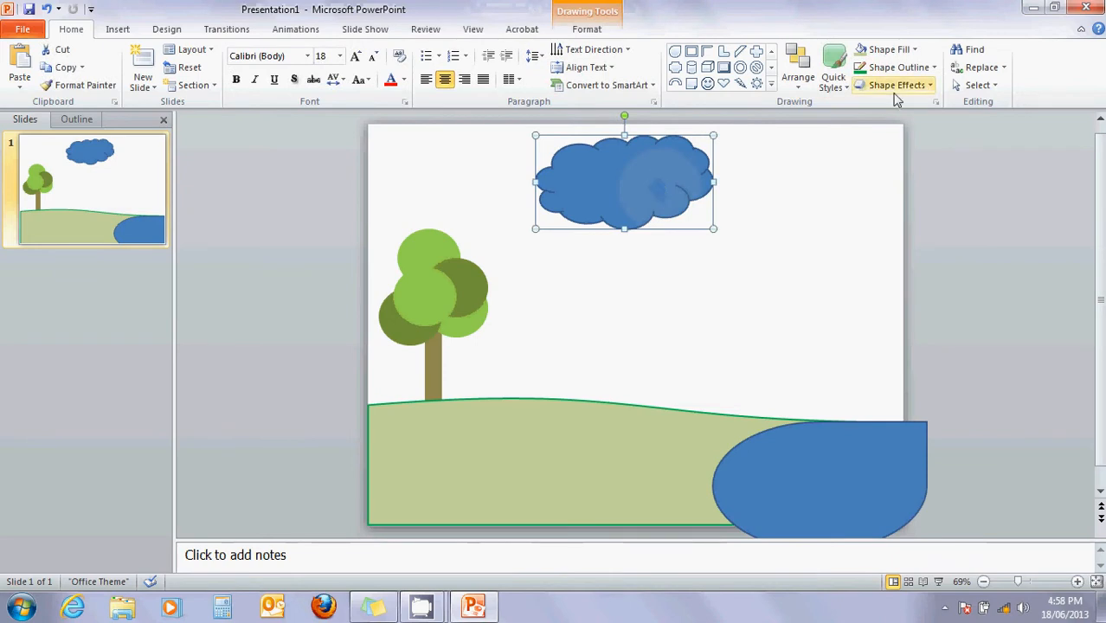
pyautogui.click(888, 49)
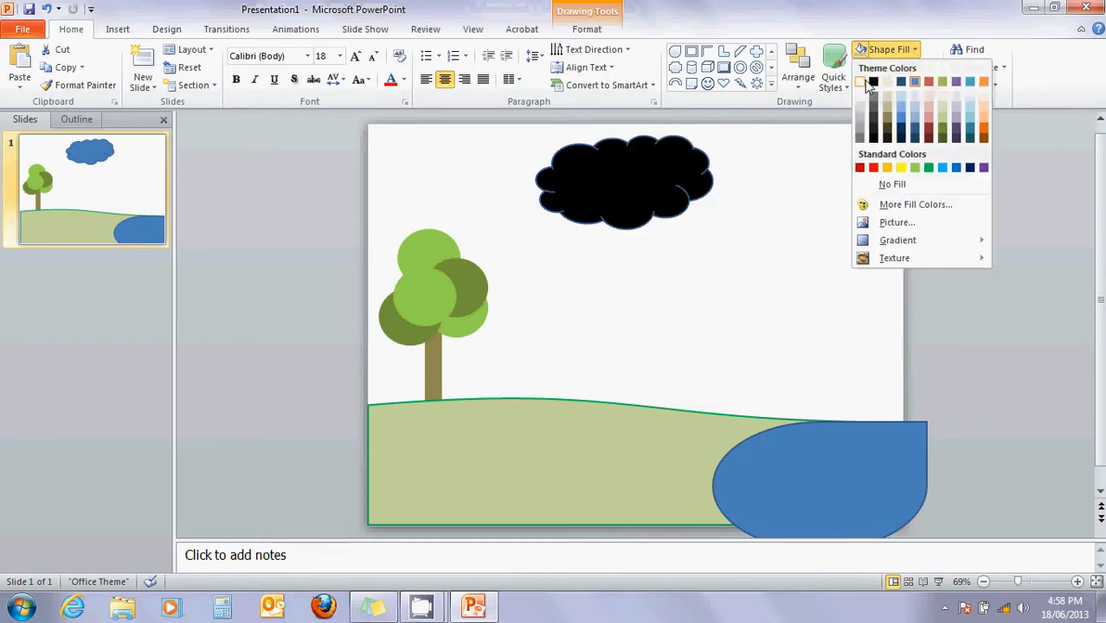
pyautogui.click(892, 183)
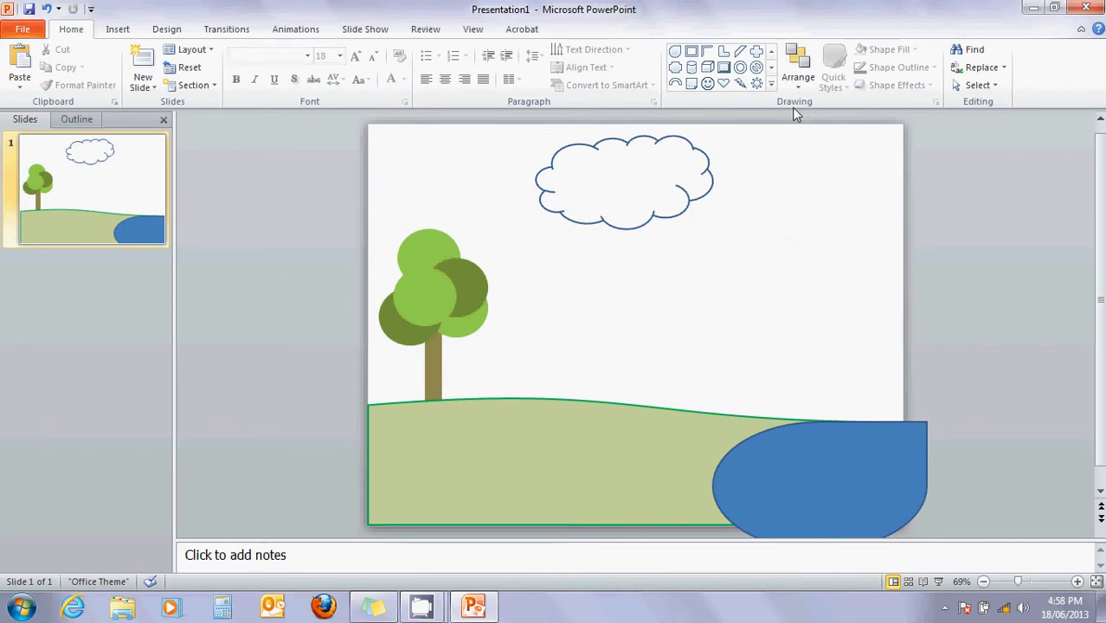
pyautogui.click(770, 83)
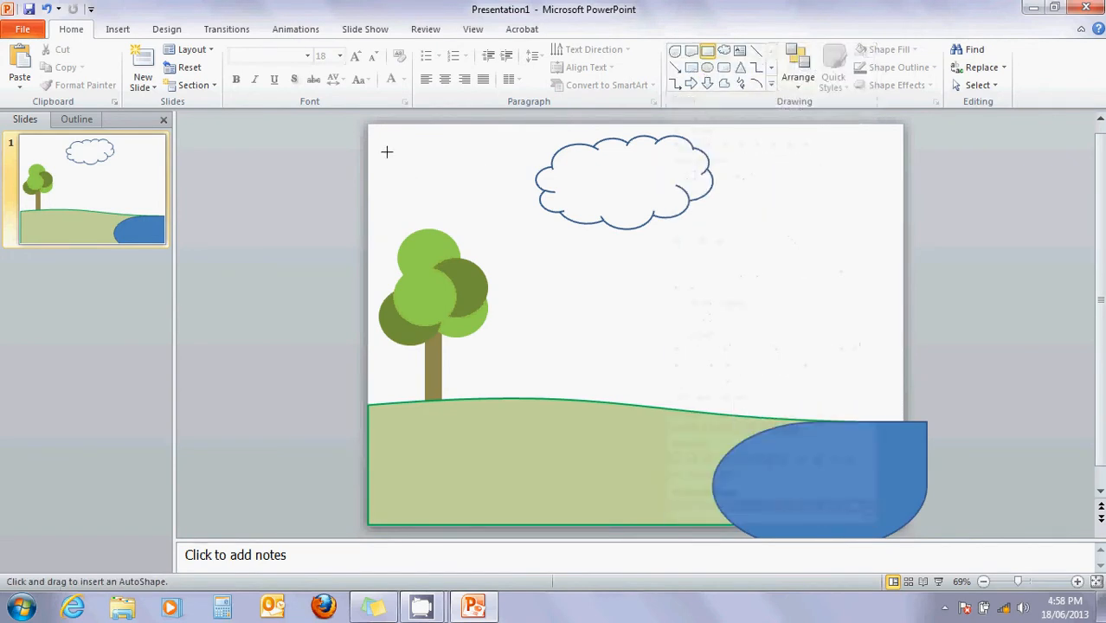
# Step: Draw a large light blue rectangle over the slide and send it to the back
pyautogui.moveTo(387, 152); pyautogui.dragTo(771, 339)
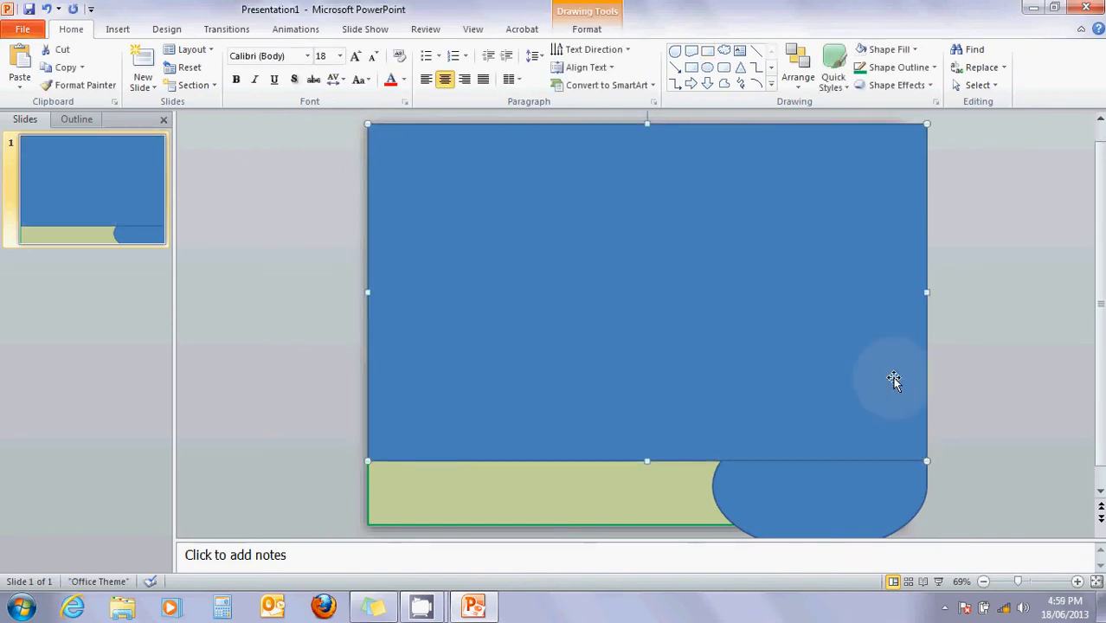
pyautogui.click(888, 50)
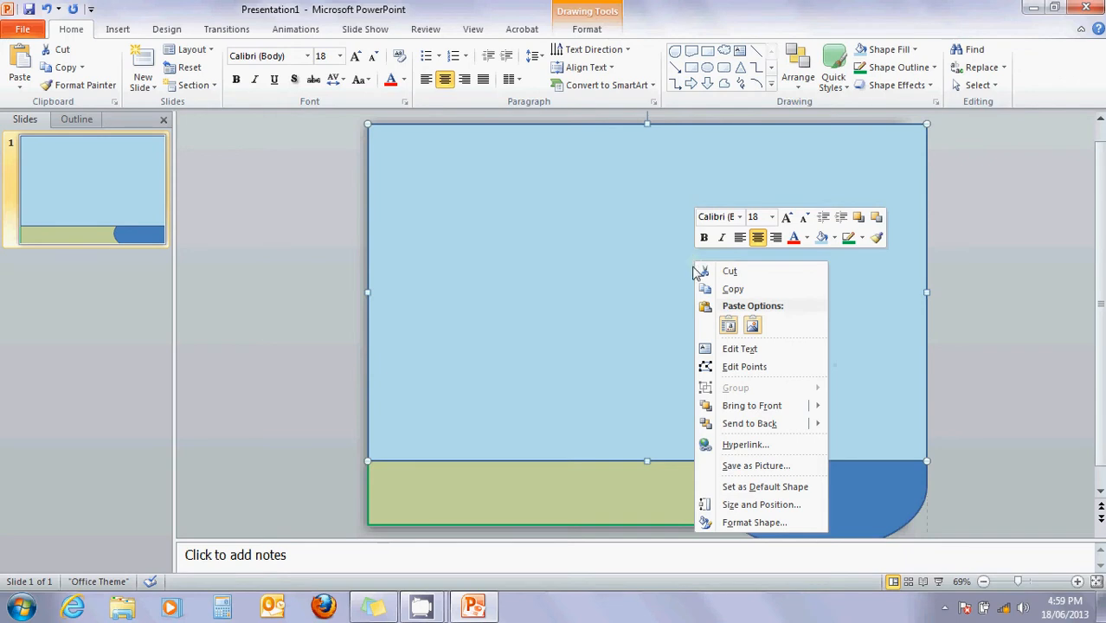
pyautogui.moveTo(750, 423)
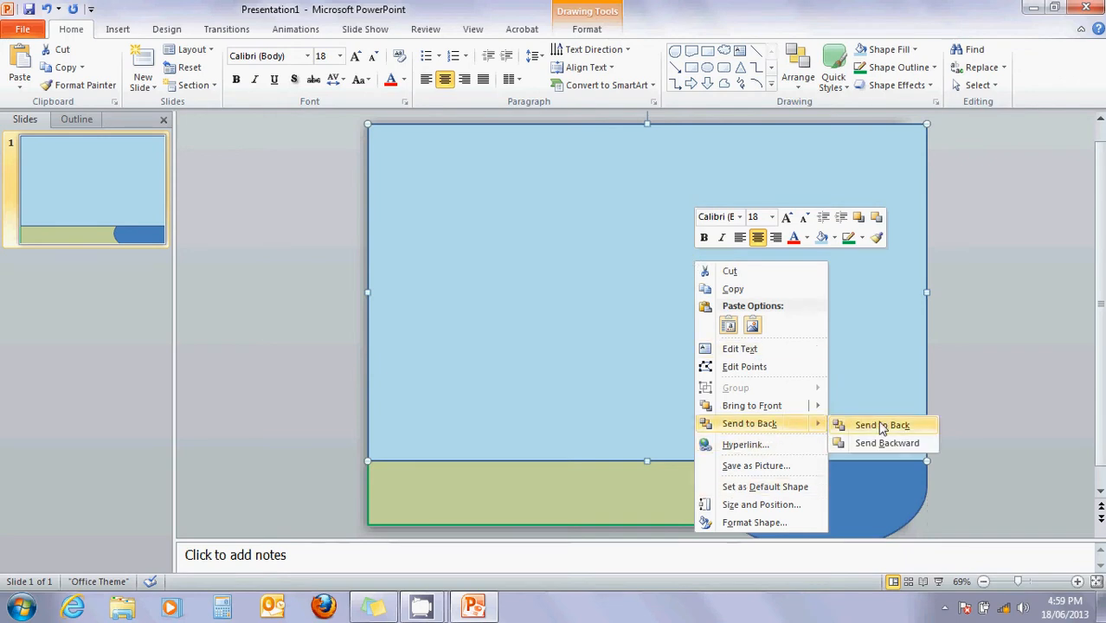
pyautogui.click(882, 425)
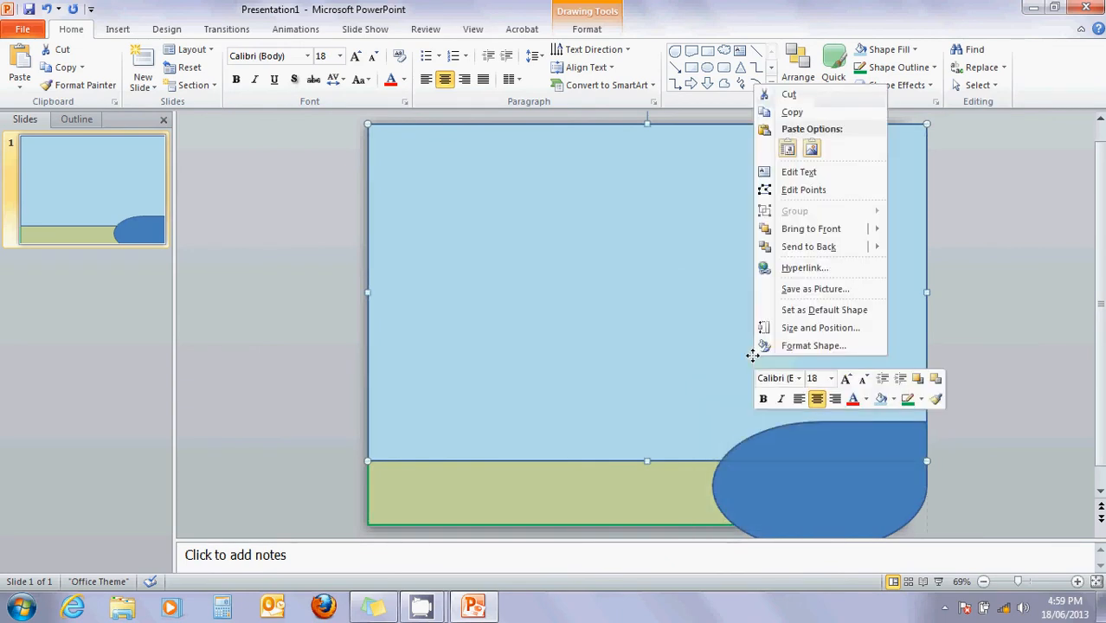
pyautogui.moveTo(809, 247)
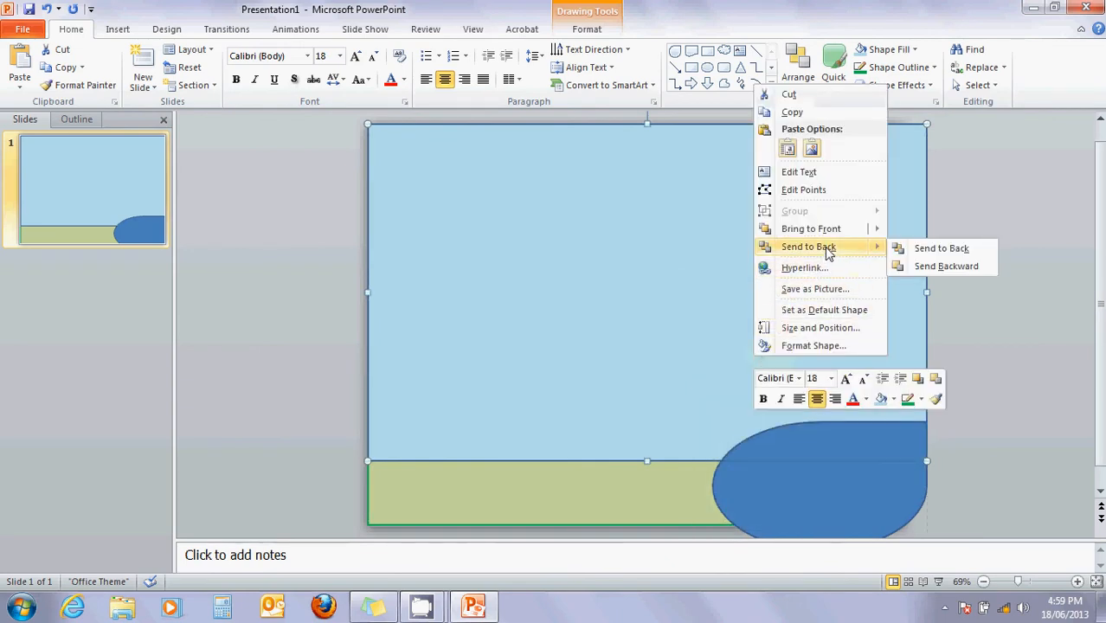
pyautogui.click(941, 248)
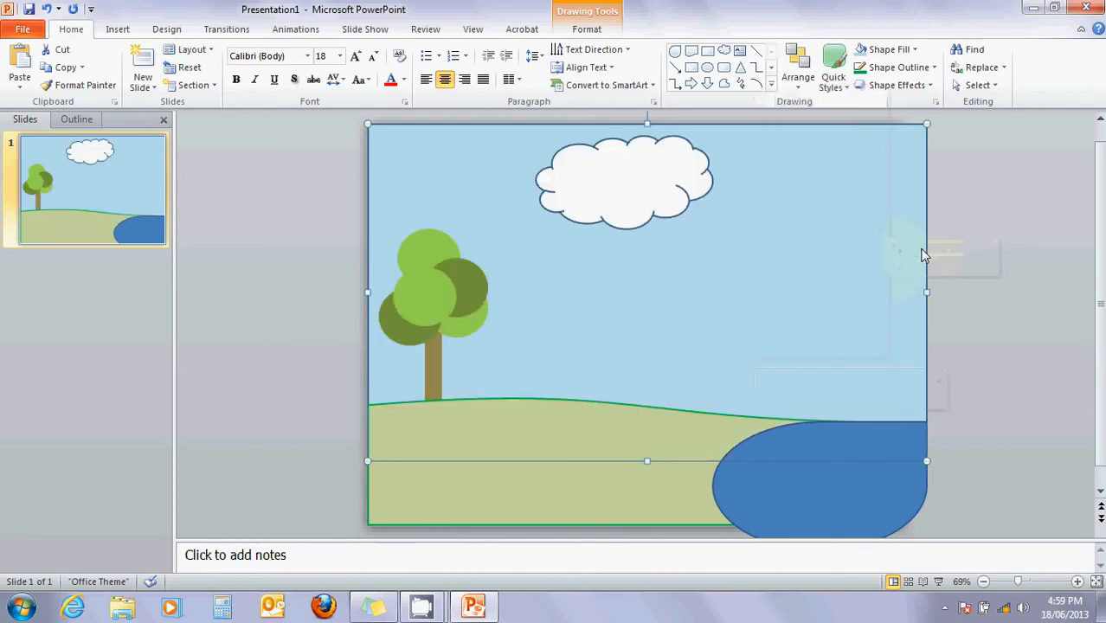